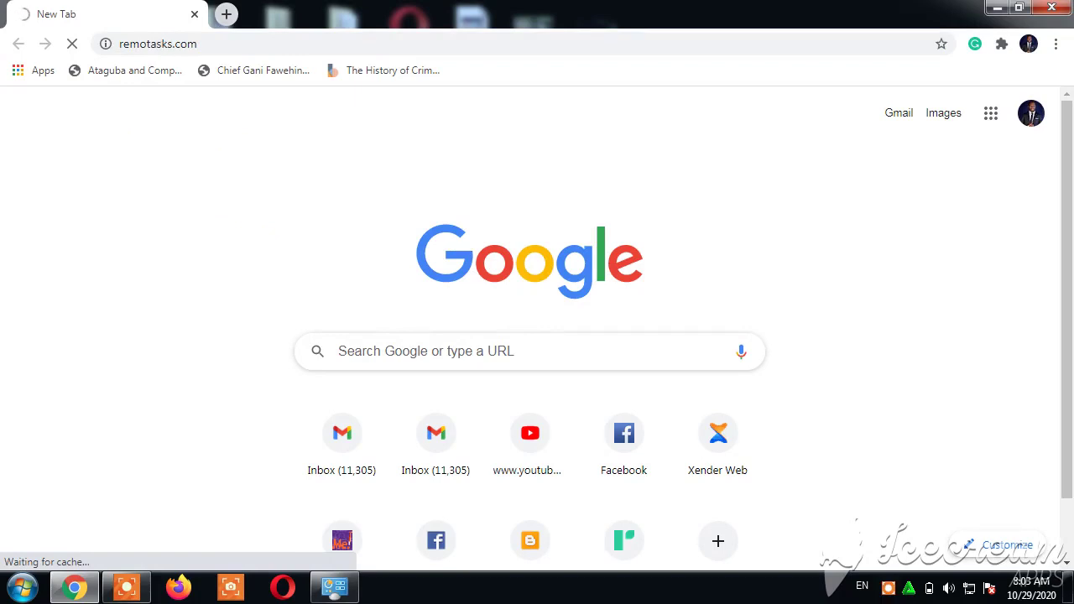
{"action": "mouse_move", "coordinate": [225, 13]}
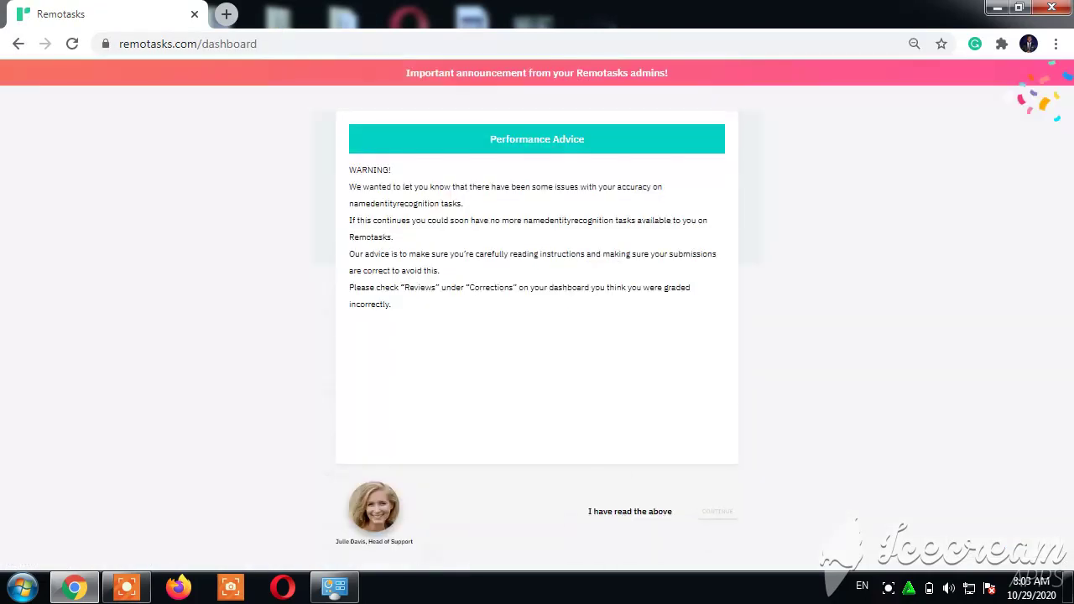
{"action": "mouse_move", "coordinate": [541, 394]}
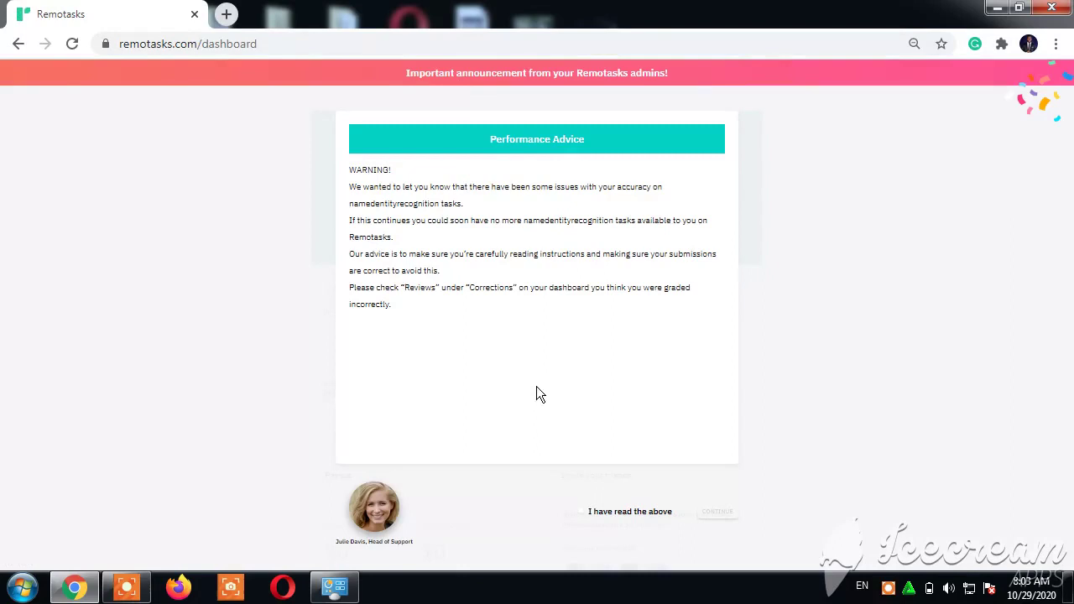
{"action": "mouse_move", "coordinate": [453, 504]}
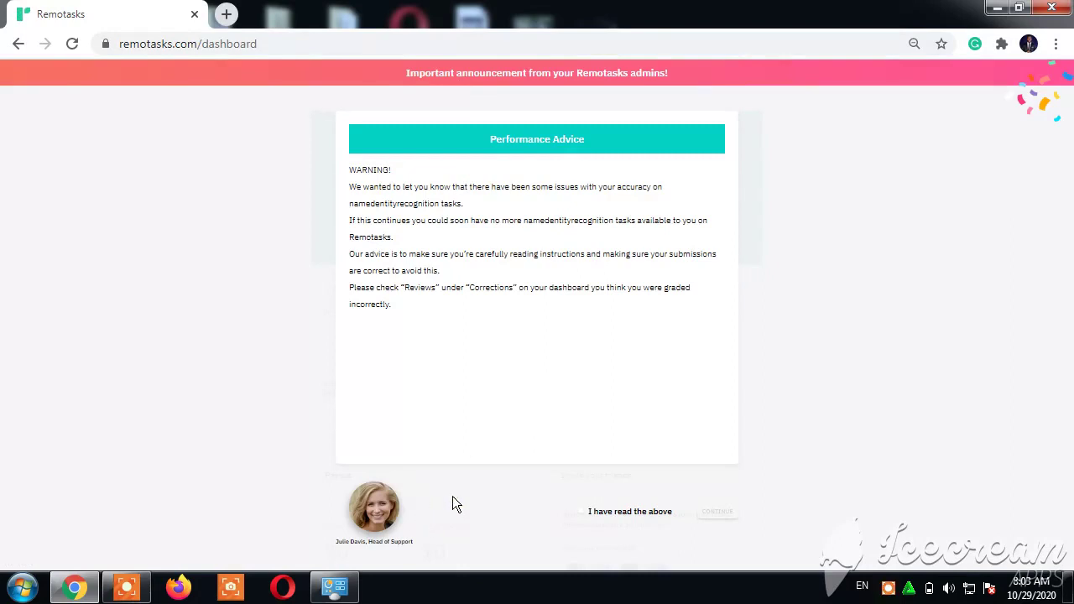
{"action": "mouse_move", "coordinate": [588, 513]}
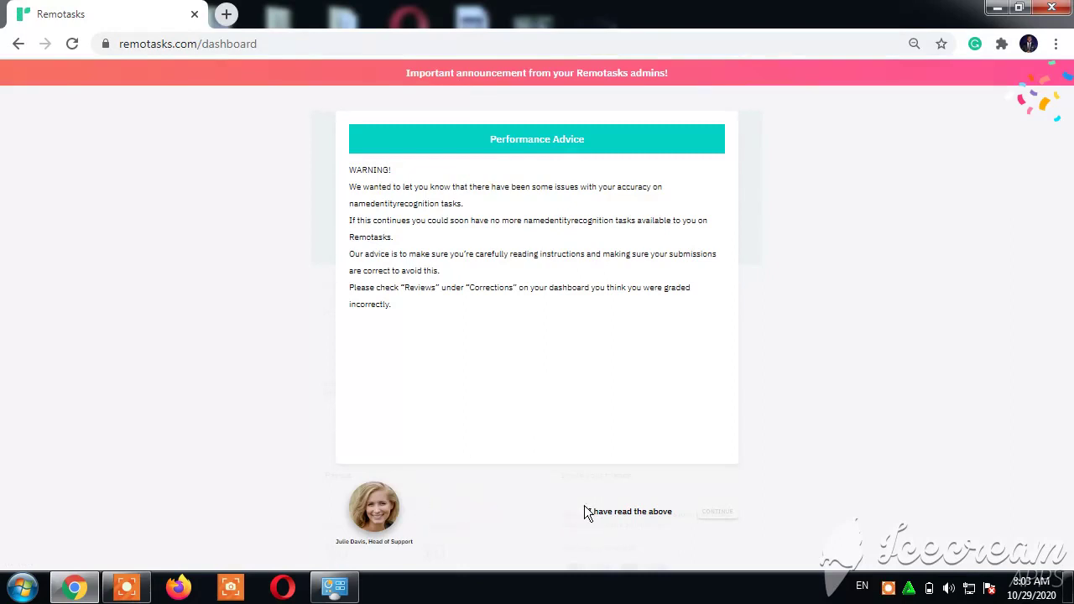
- Acknowledge the accuracy Performance Advice with 'I have read the above' and continue to the dashboard
{"action": "left_click", "coordinate": [581, 512]}
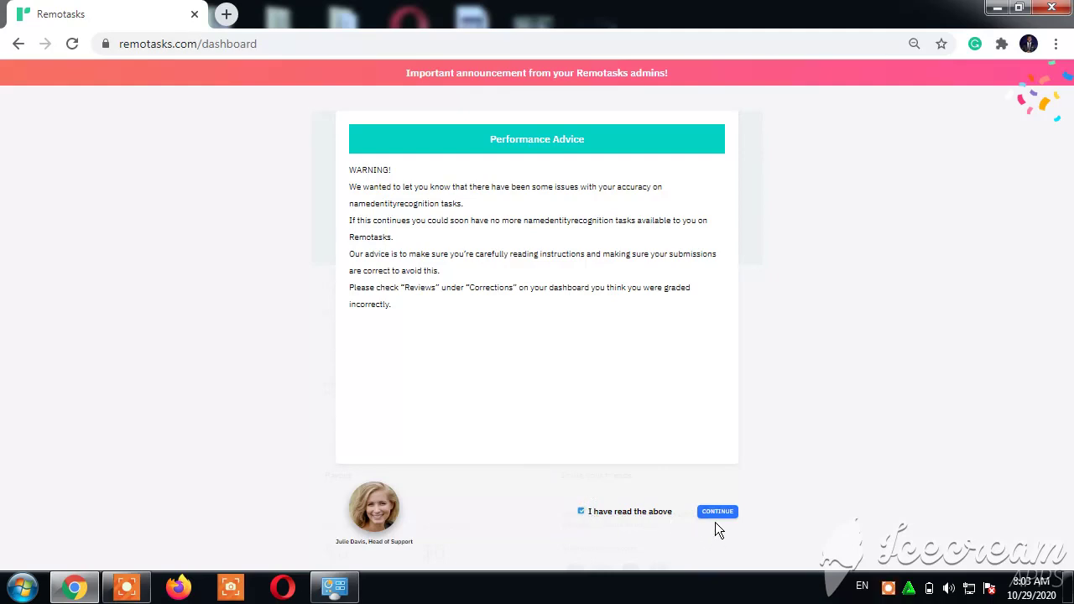
{"action": "left_click", "coordinate": [717, 511]}
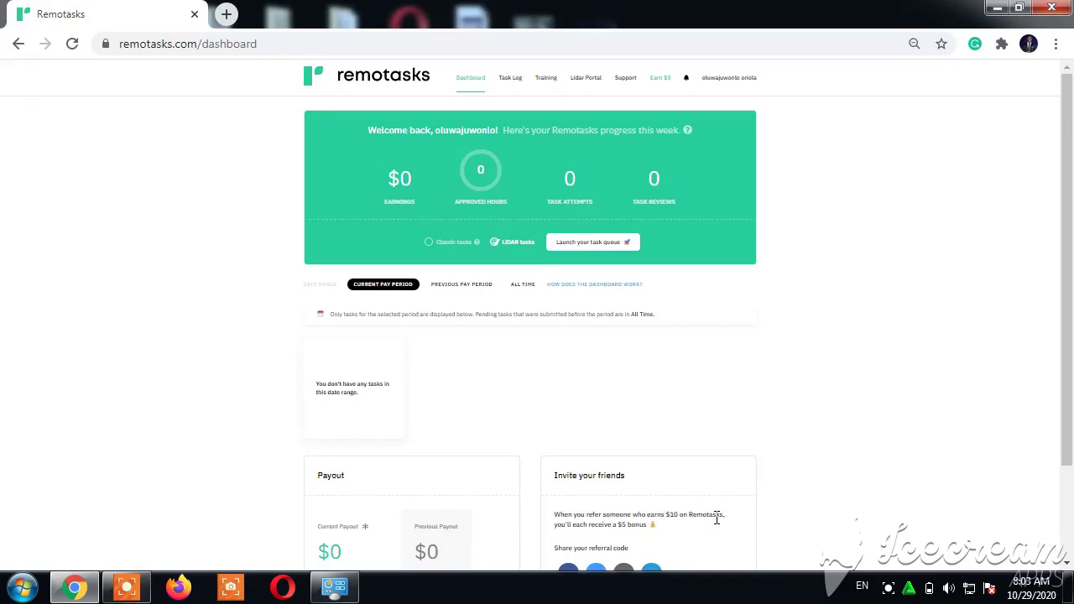
{"action": "mouse_move", "coordinate": [390, 185]}
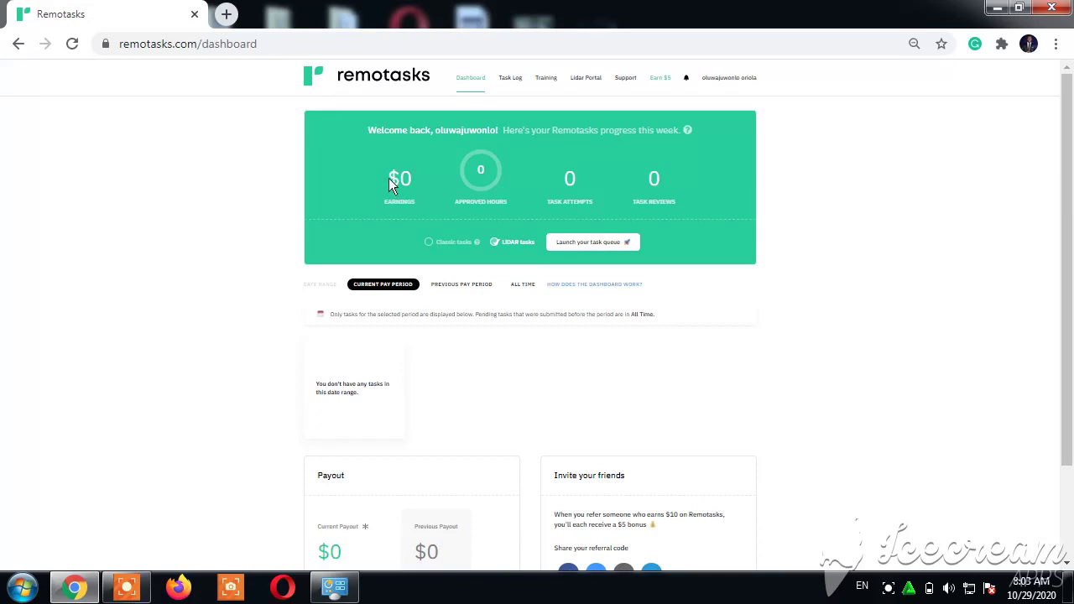
{"action": "mouse_move", "coordinate": [480, 166]}
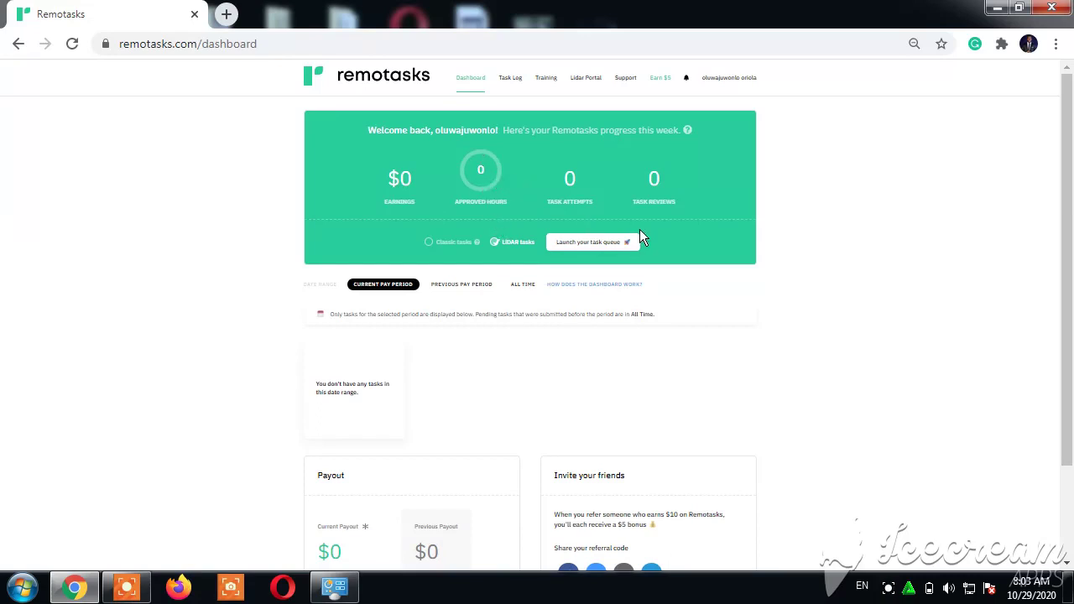
{"action": "mouse_move", "coordinate": [615, 183]}
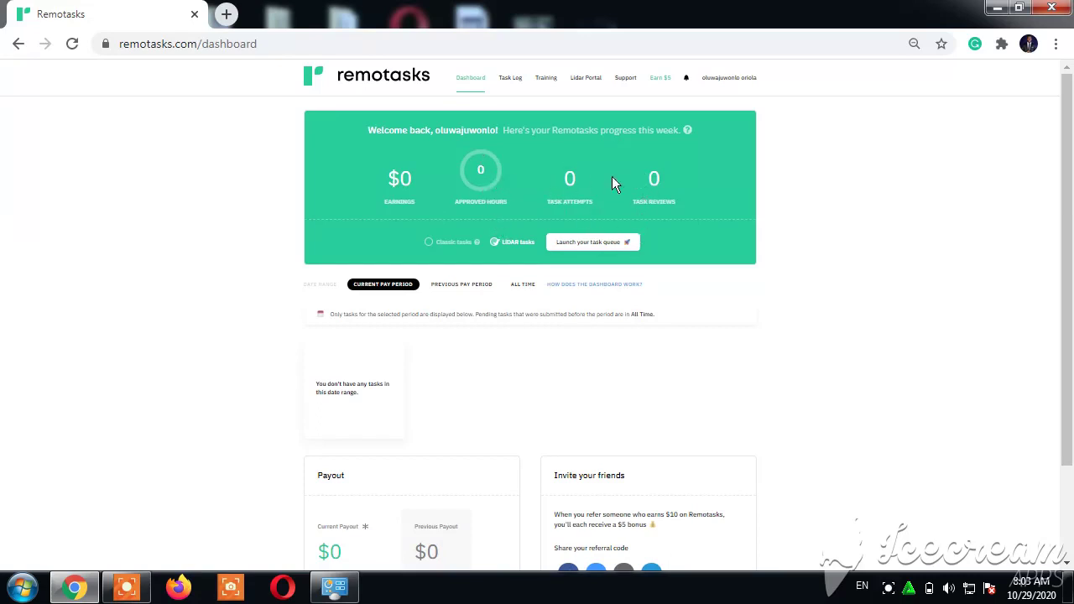
{"action": "mouse_move", "coordinate": [663, 198]}
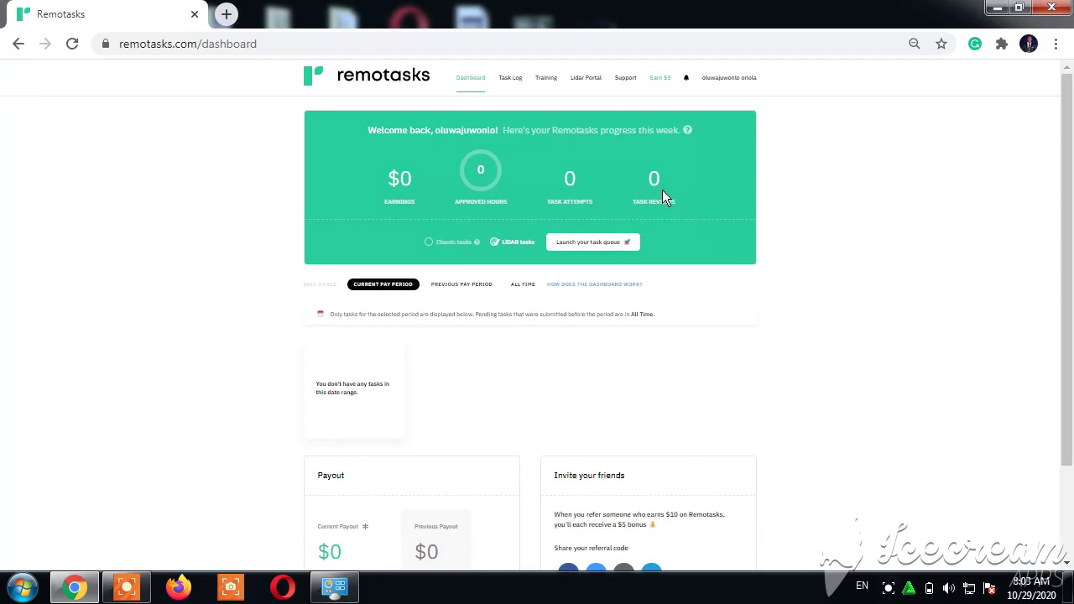
{"action": "mouse_move", "coordinate": [487, 252]}
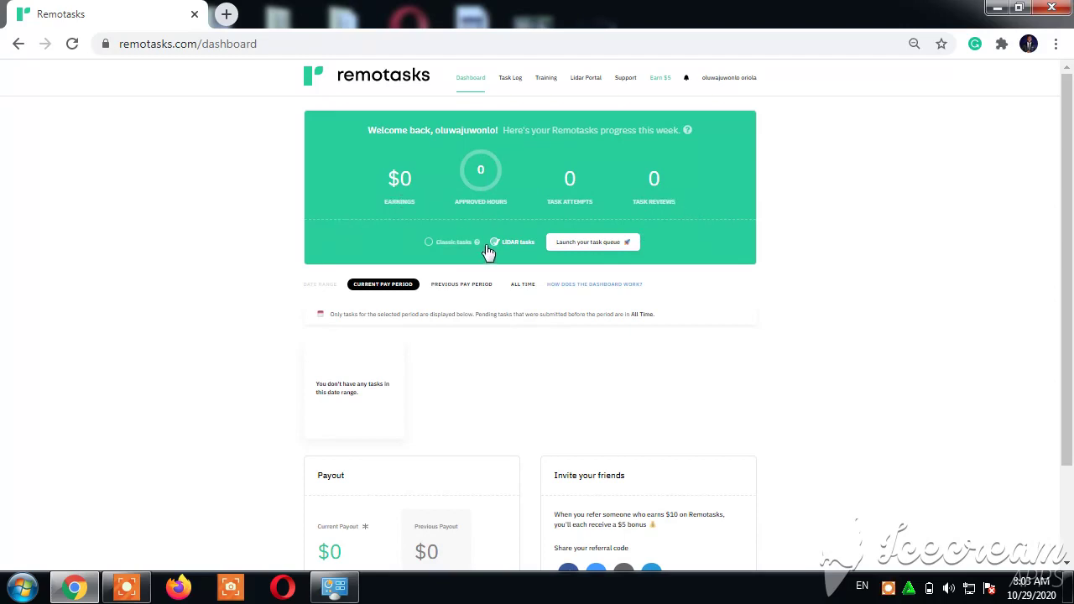
{"action": "mouse_move", "coordinate": [510, 77]}
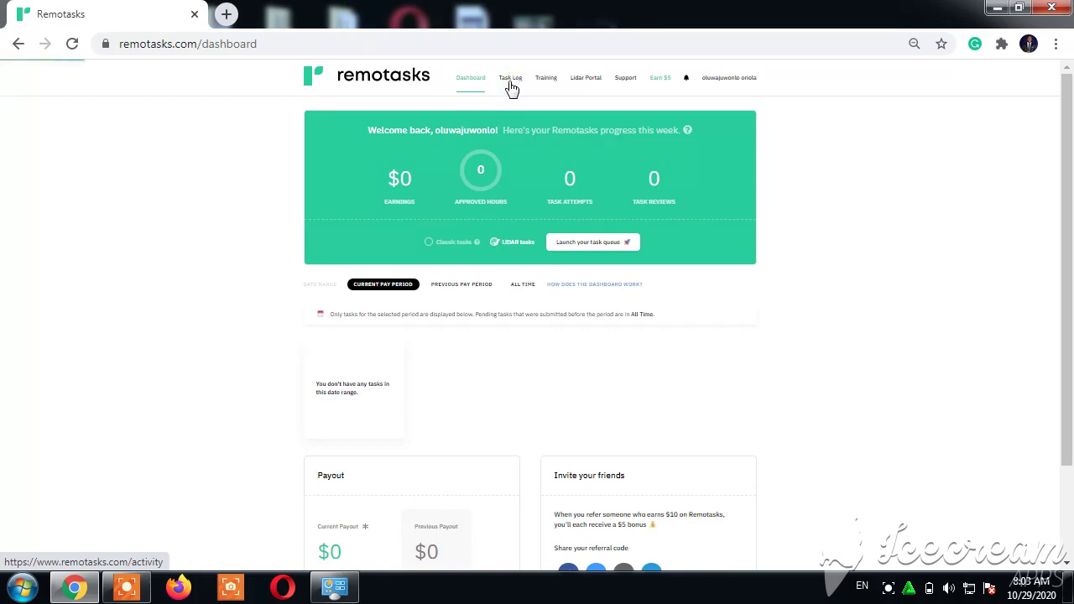
- Go to the Task Log page from the dashboard navigation
{"action": "left_click", "coordinate": [510, 77]}
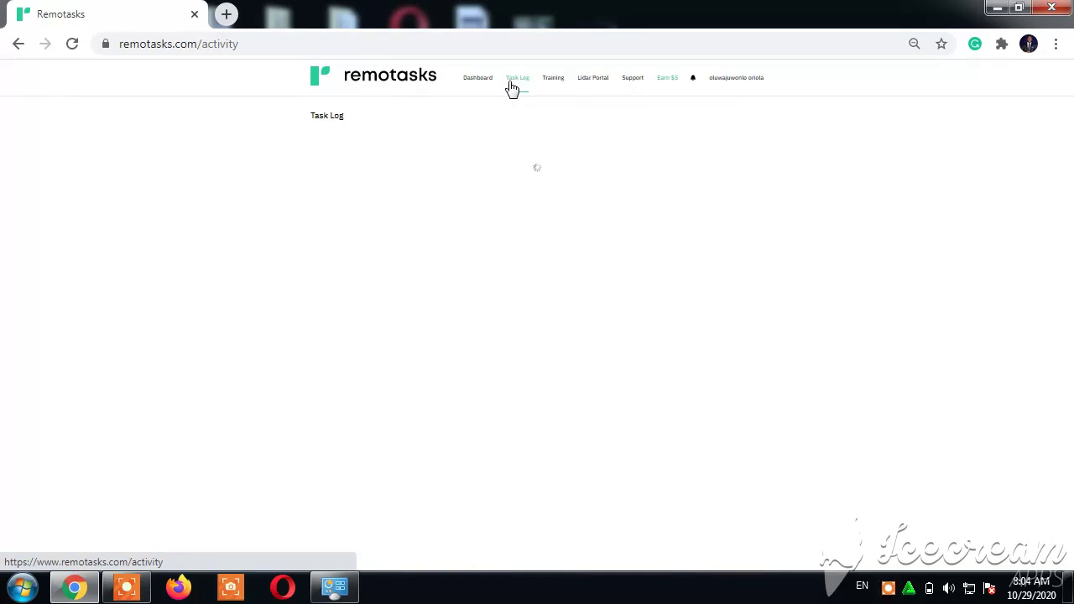
- Review the loaded Task Log with past project payouts, then start a new browser tab
{"action": "left_click", "coordinate": [517, 77]}
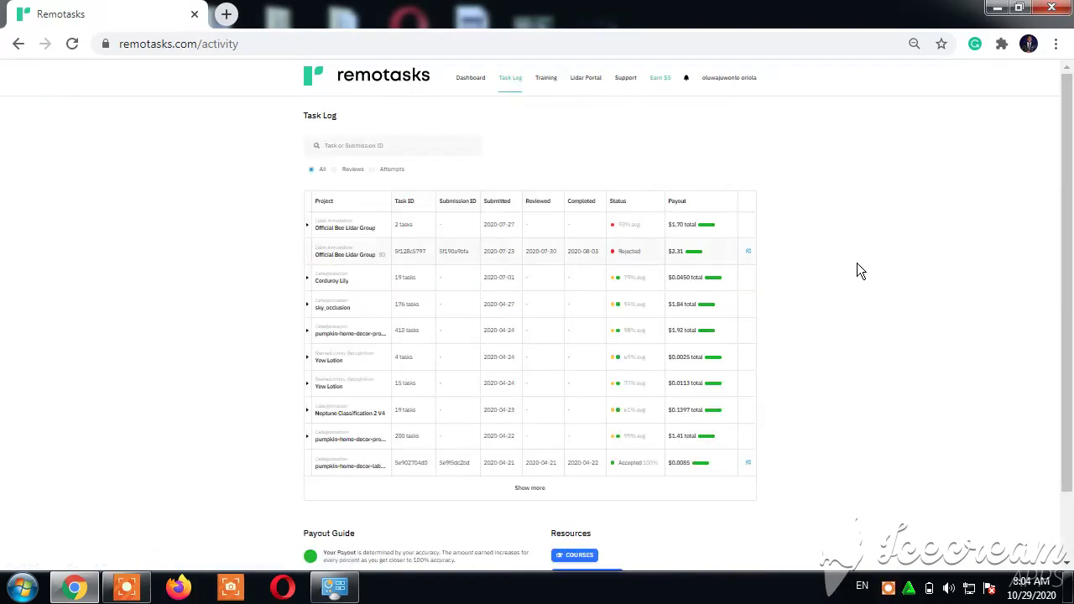
{"action": "scroll", "scroll_direction": "down", "scroll_amount": 3}
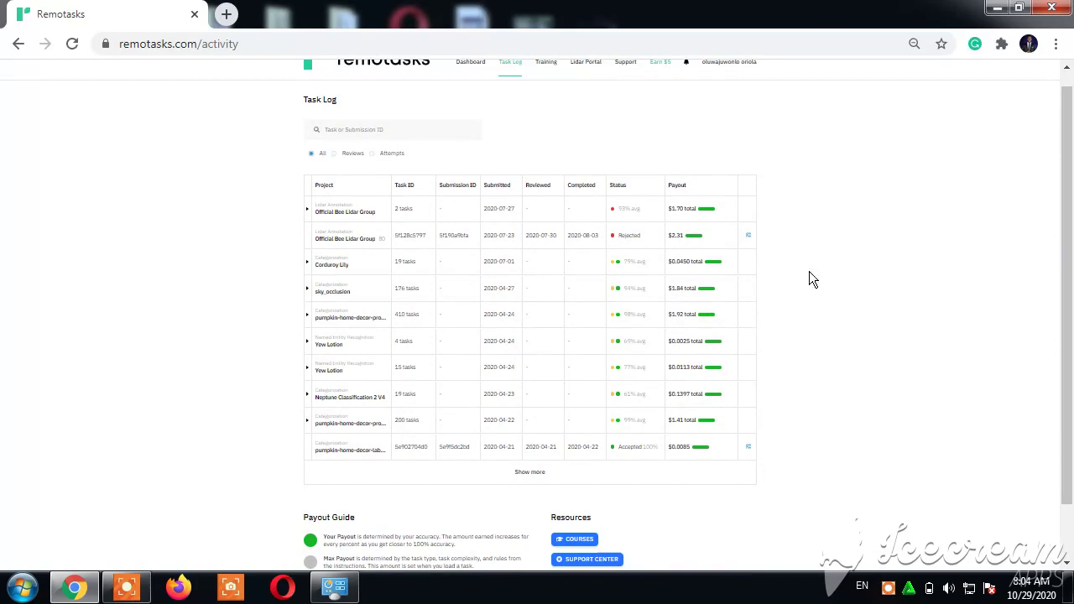
{"action": "mouse_move", "coordinate": [788, 218]}
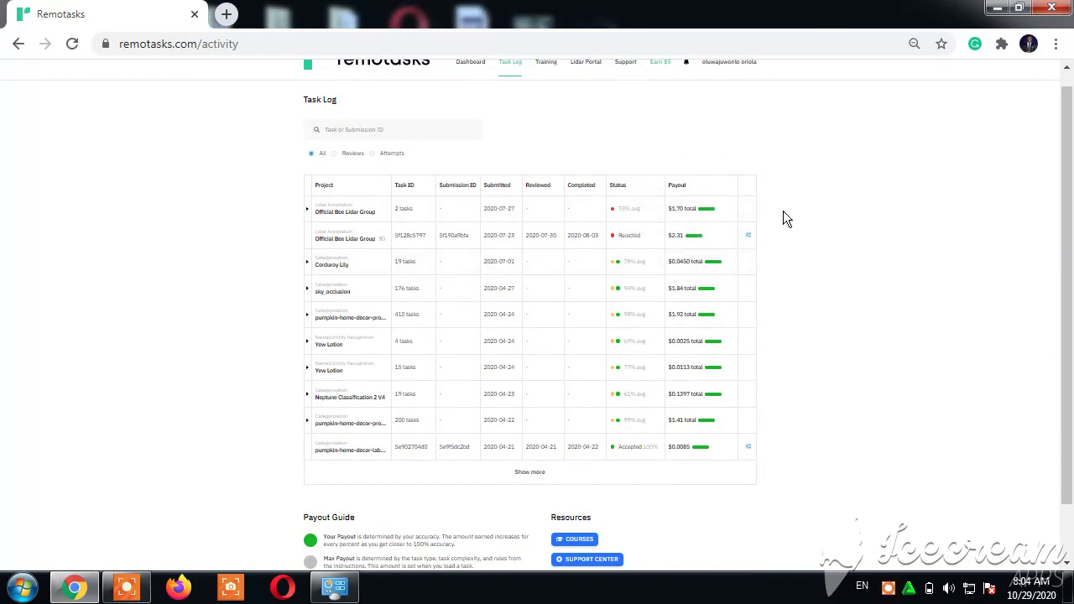
{"action": "mouse_move", "coordinate": [309, 213]}
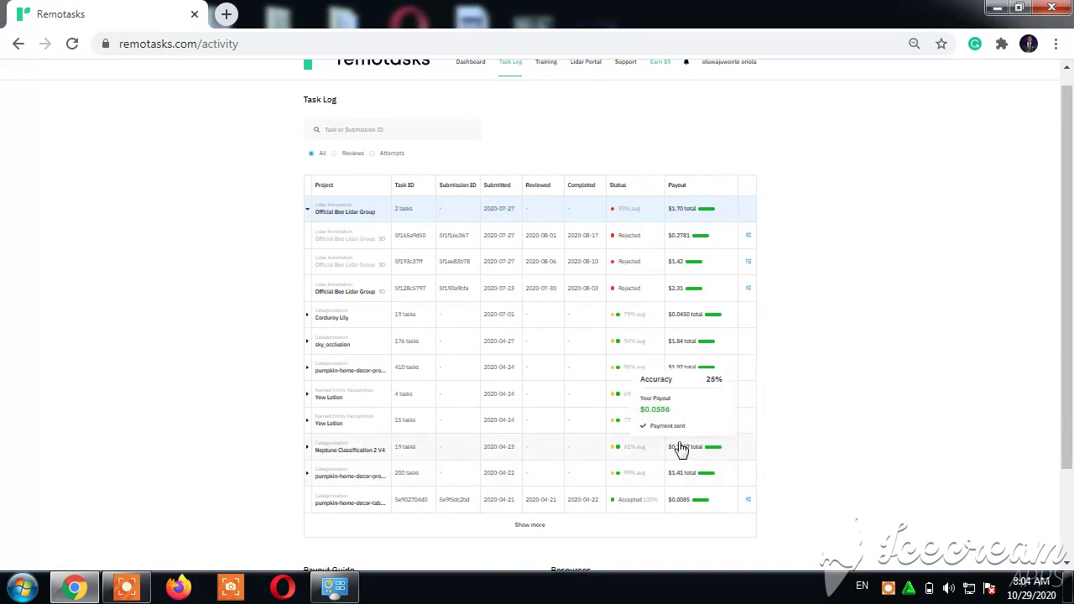
{"action": "mouse_move", "coordinate": [713, 322]}
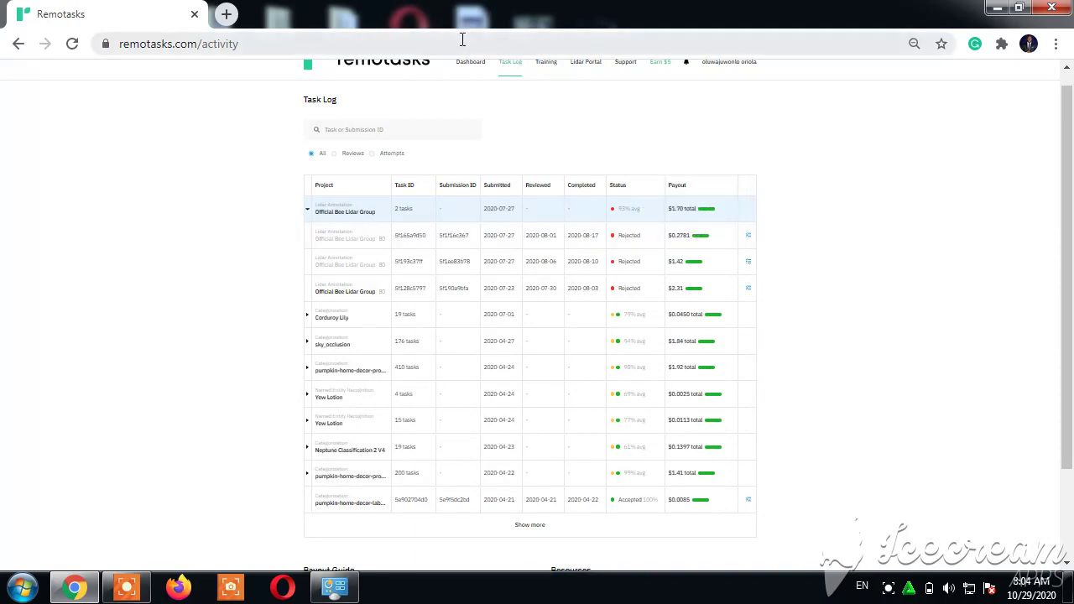
{"action": "mouse_move", "coordinate": [470, 60]}
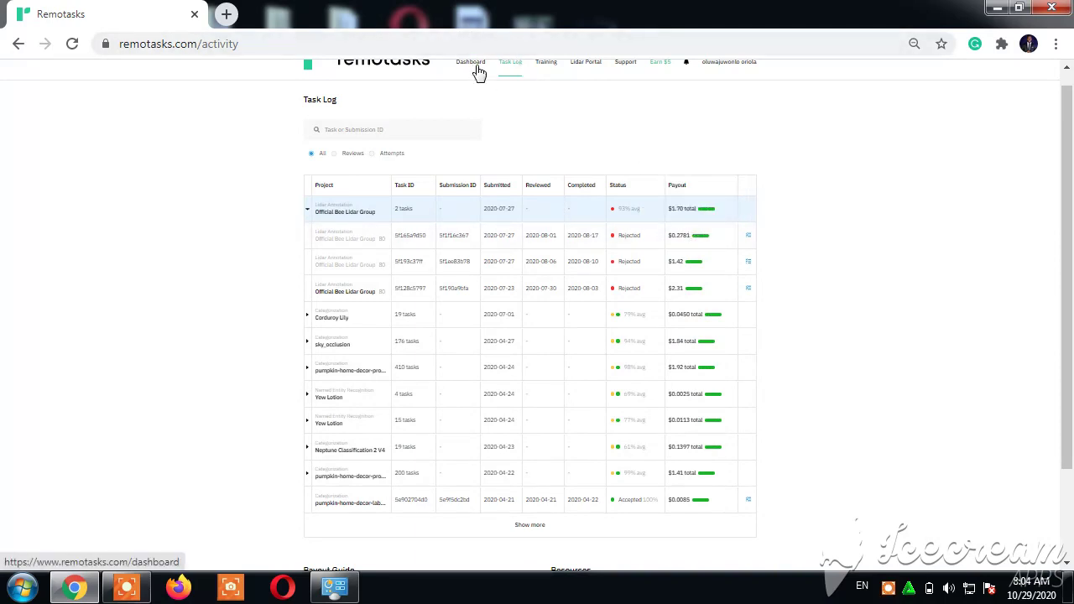
{"action": "mouse_move", "coordinate": [484, 67]}
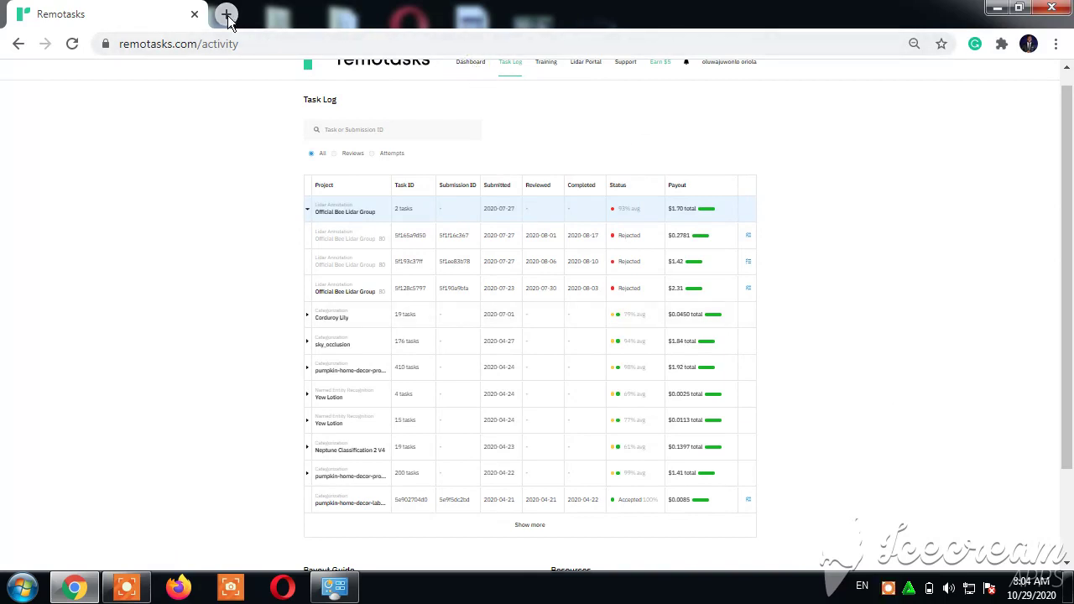
{"action": "left_click", "coordinate": [226, 13]}
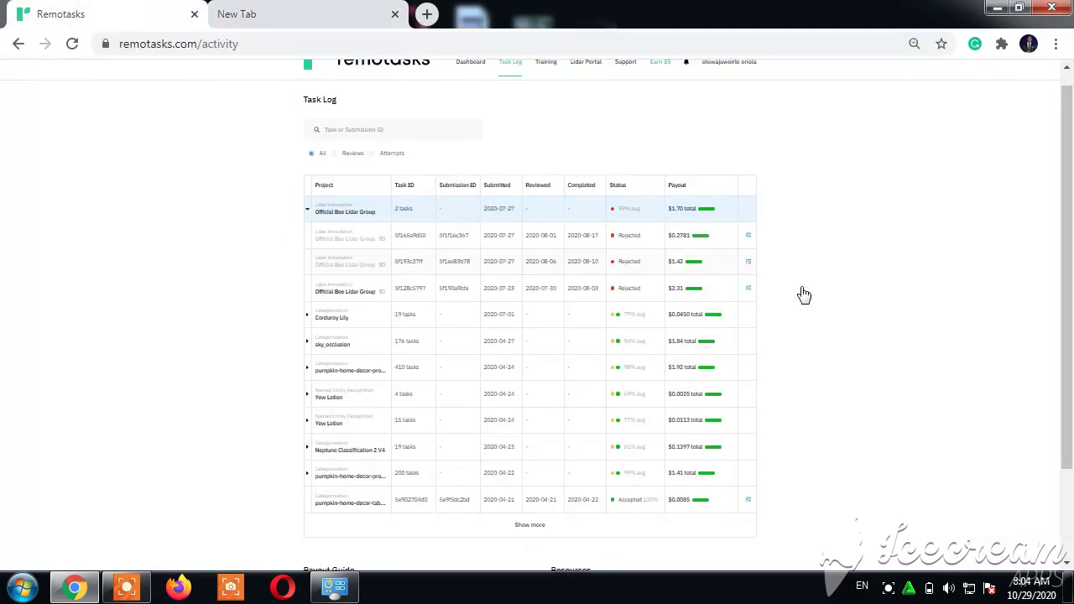
{"action": "mouse_move", "coordinate": [349, 69]}
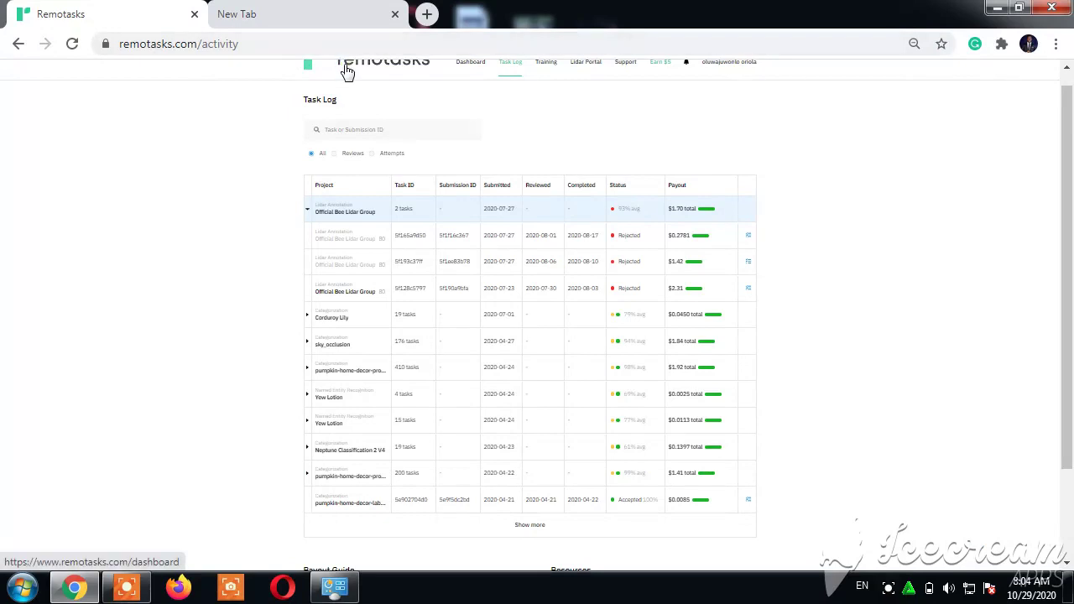
- Return to the Remotasks dashboard showing zero approved hours and no tasks
{"action": "left_click", "coordinate": [470, 77]}
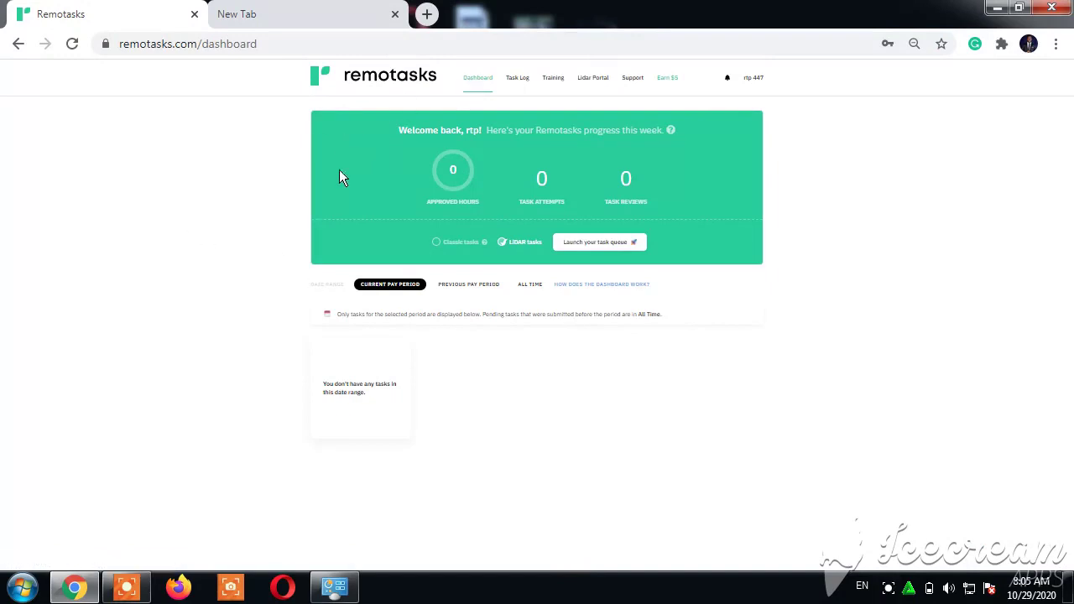
{"action": "mouse_move", "coordinate": [343, 193]}
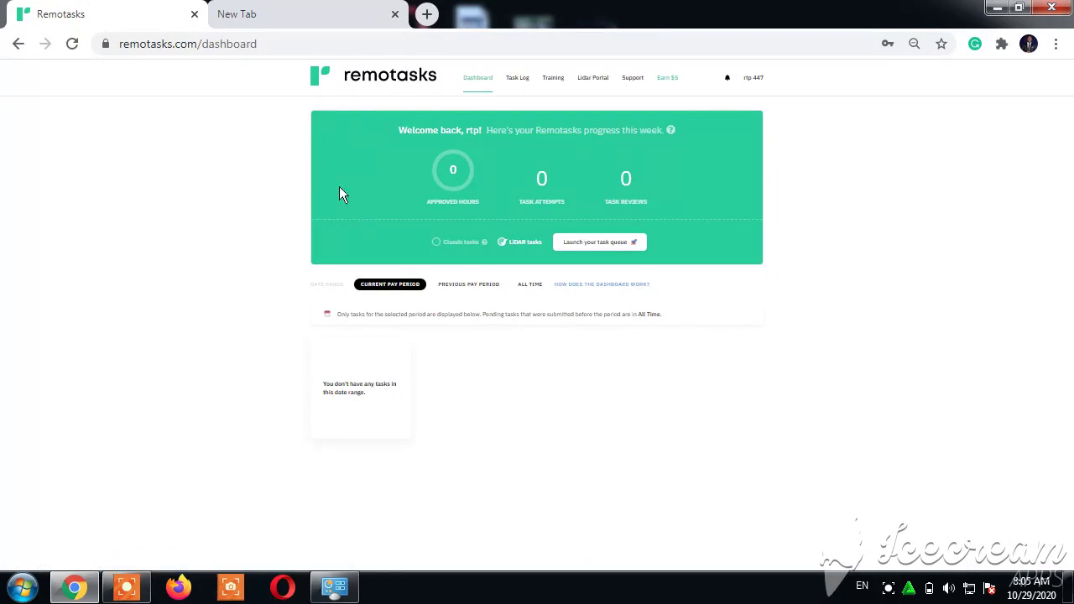
{"action": "mouse_move", "coordinate": [427, 165]}
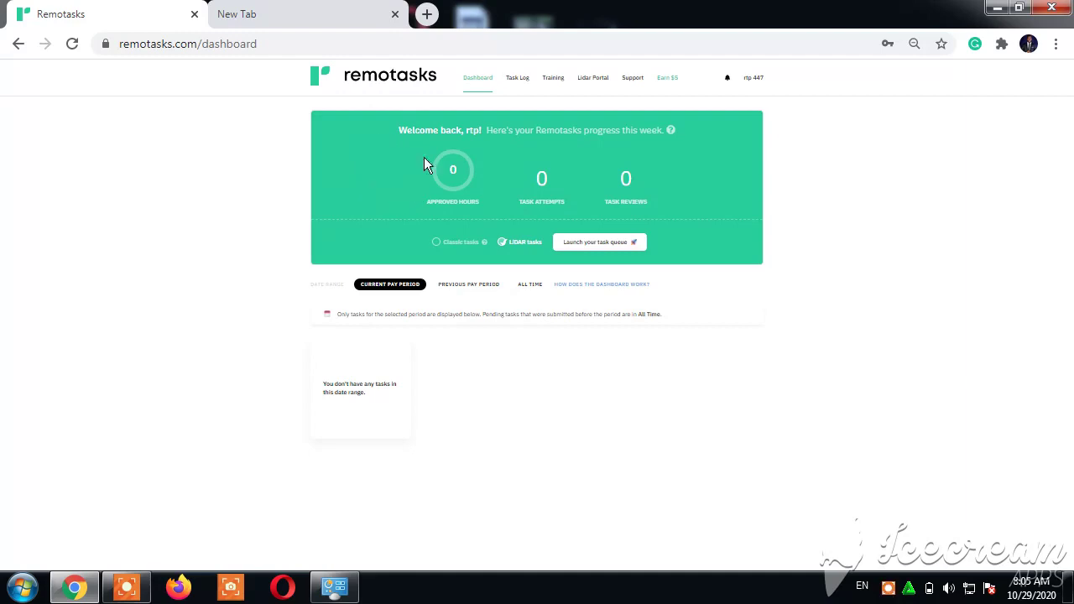
{"action": "mouse_move", "coordinate": [329, 220]}
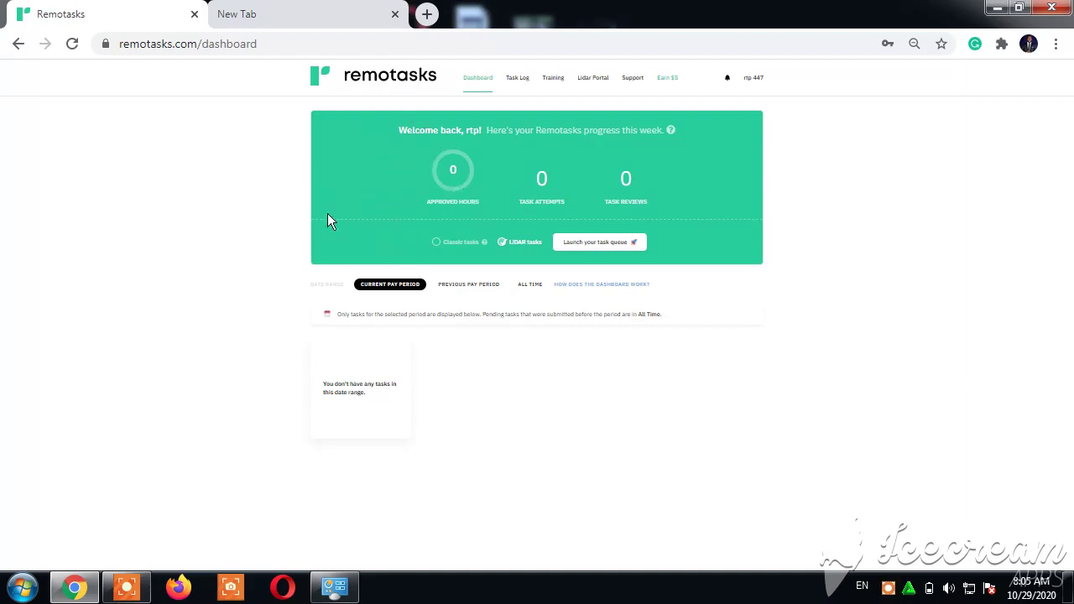
{"action": "mouse_move", "coordinate": [381, 168]}
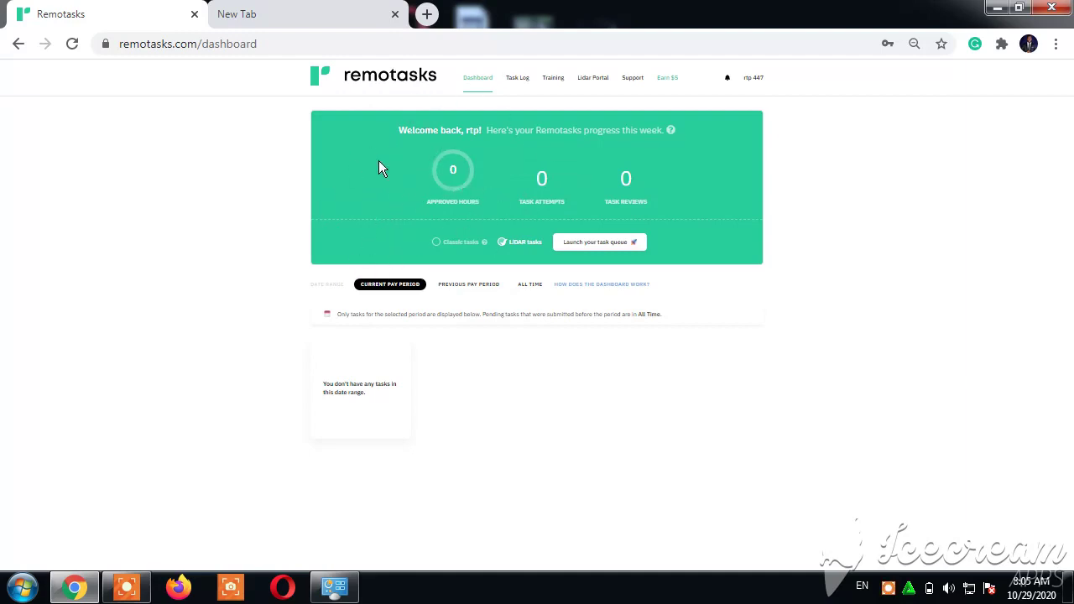
{"action": "mouse_move", "coordinate": [395, 140]}
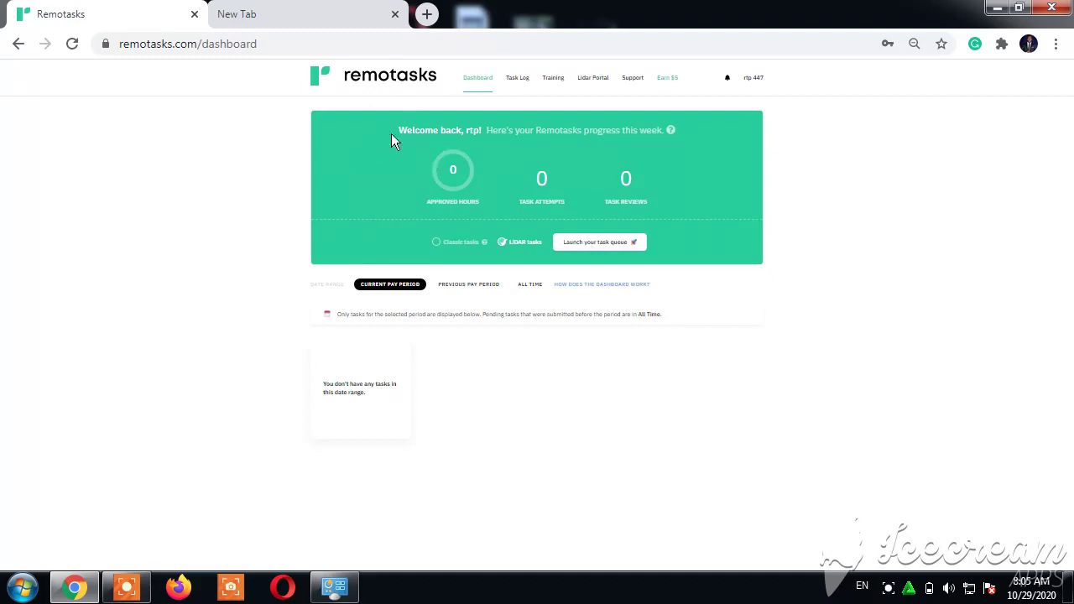
{"action": "mouse_move", "coordinate": [517, 77]}
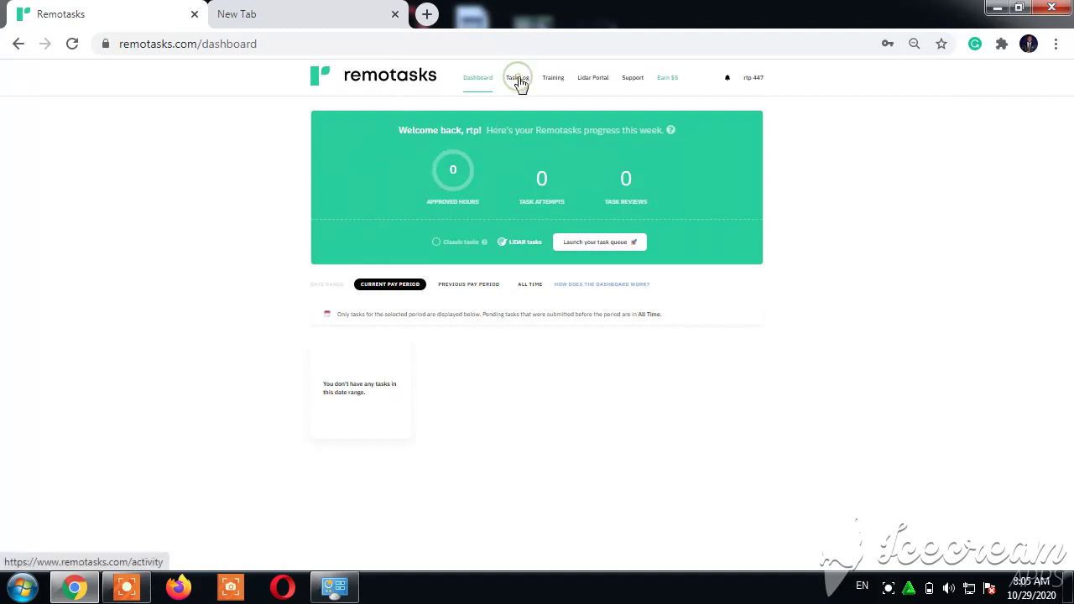
- Load the Task Log listing submitted batches with dates and statuses
{"action": "left_click", "coordinate": [515, 77]}
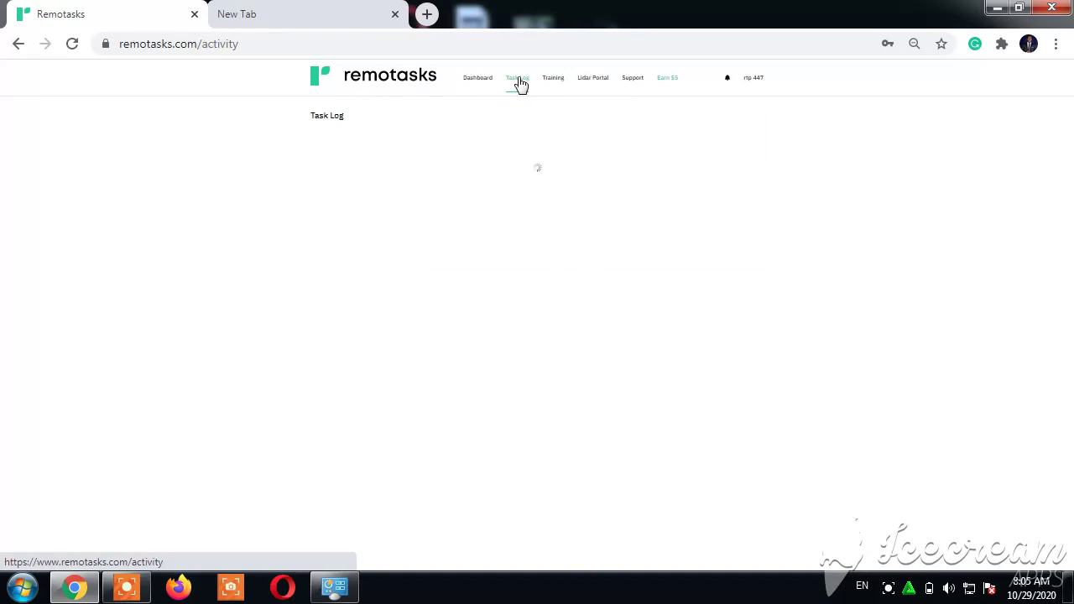
{"action": "left_click", "coordinate": [517, 78]}
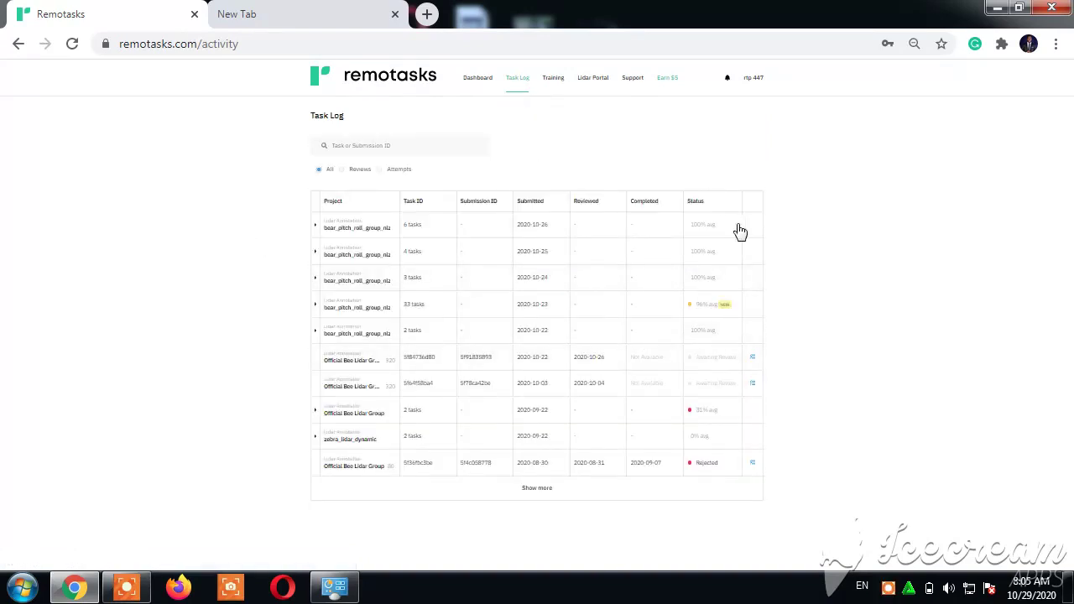
{"action": "mouse_move", "coordinate": [712, 371]}
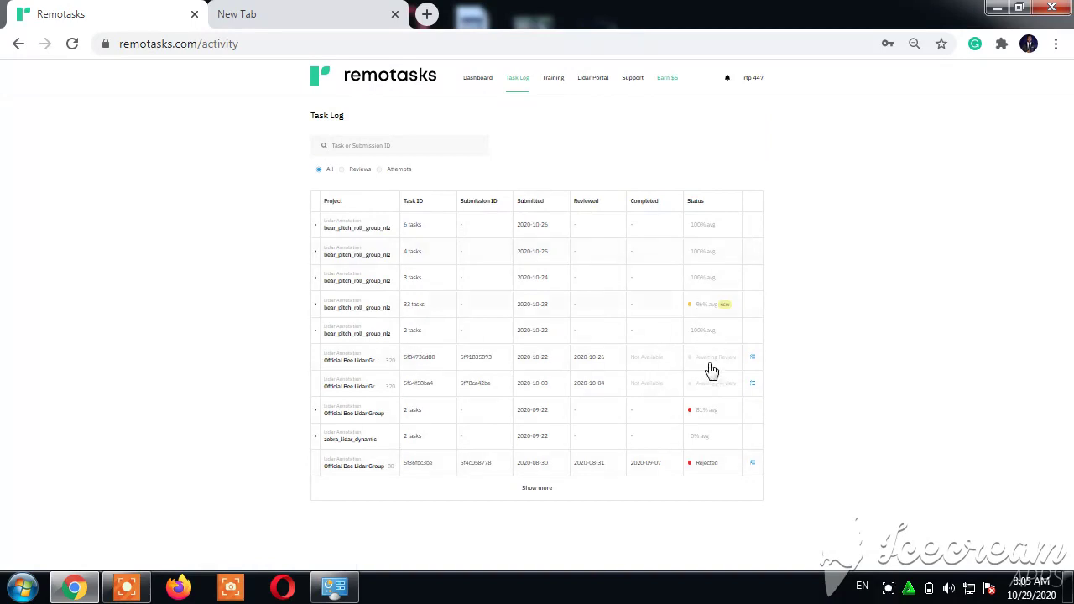
{"action": "mouse_move", "coordinate": [696, 314]}
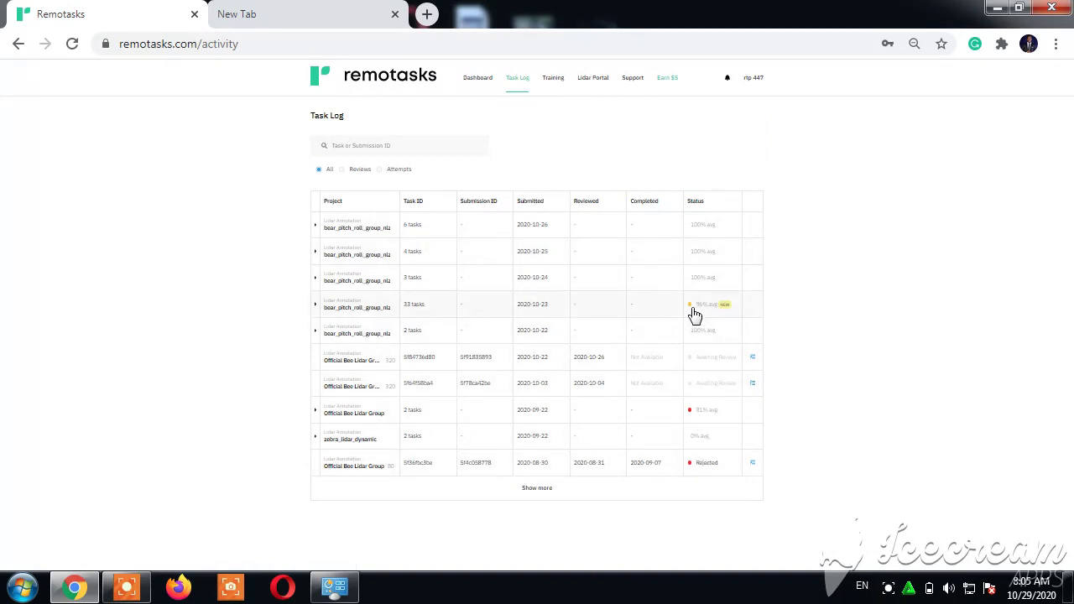
{"action": "mouse_move", "coordinate": [688, 333]}
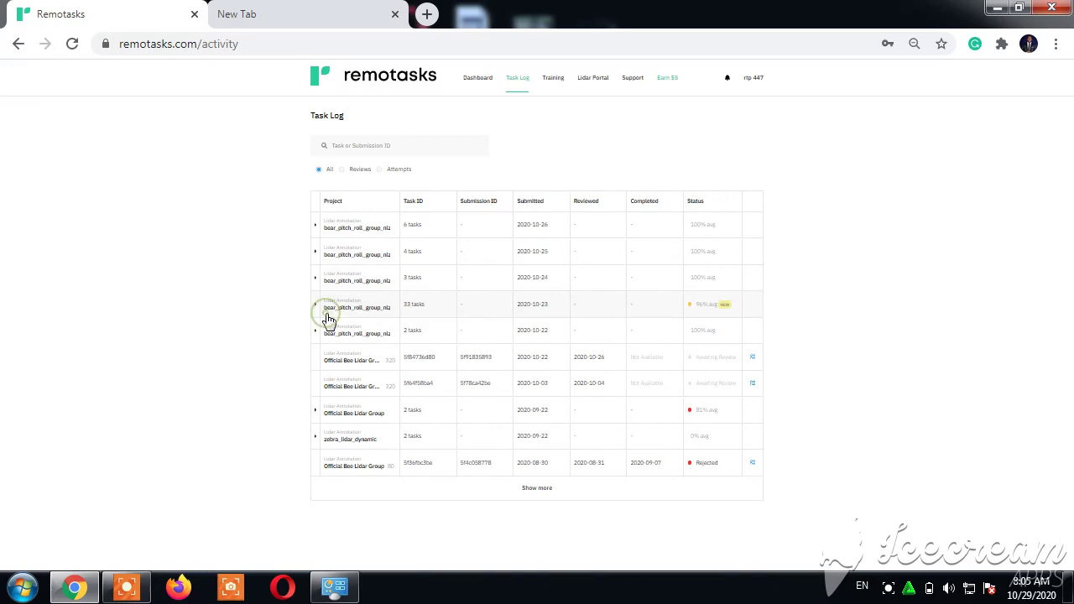
- Expand a submitted batch and review its 33 individual tasks and review statuses
{"action": "left_click", "coordinate": [315, 305]}
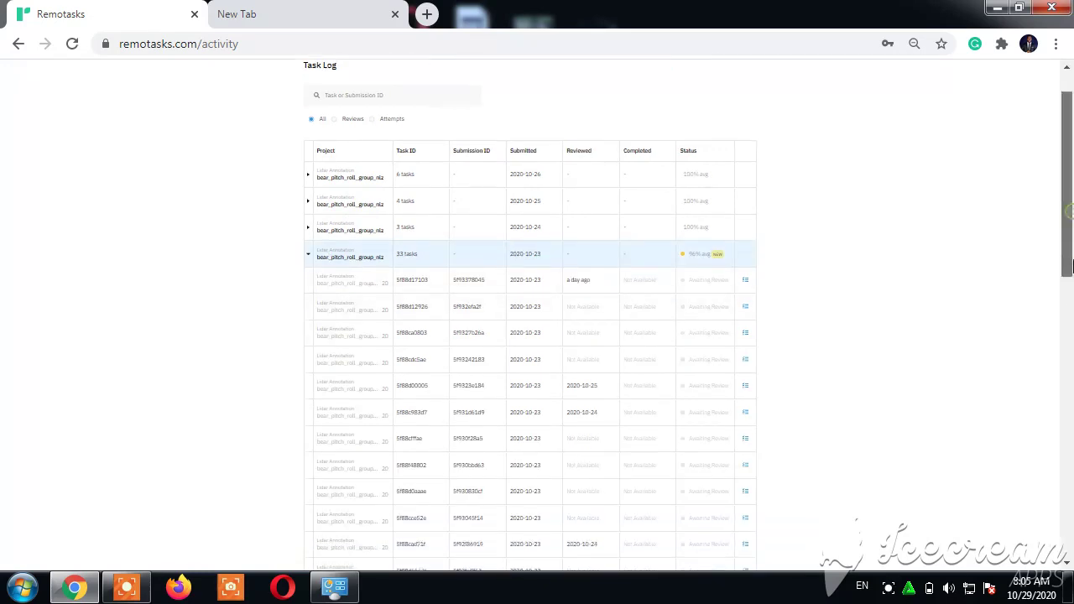
{"action": "scroll", "scroll_direction": "down", "scroll_amount": 3}
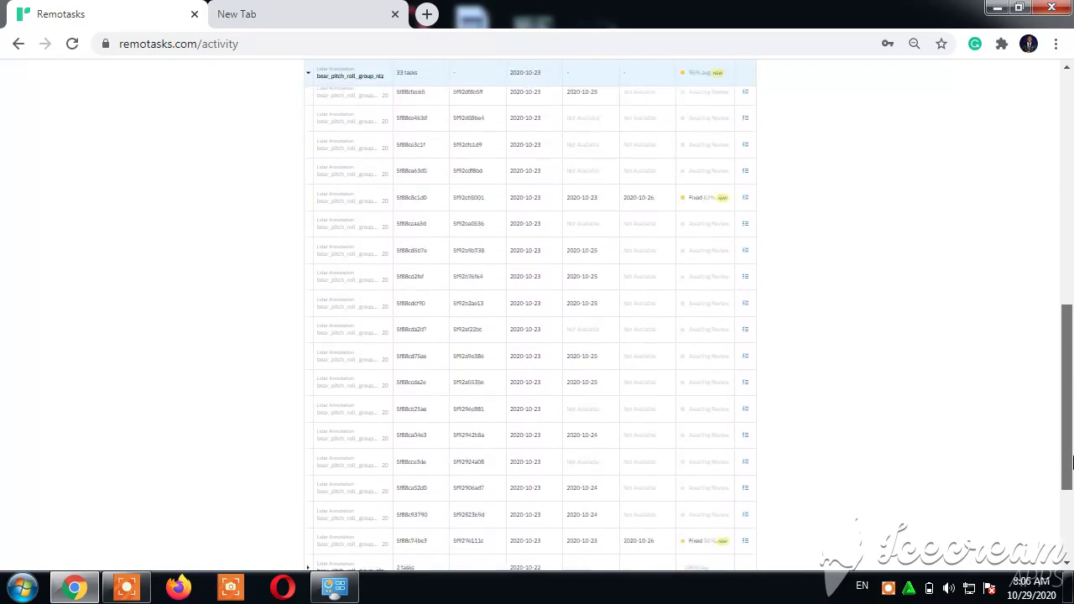
{"action": "scroll", "scroll_direction": "down", "scroll_amount": 3}
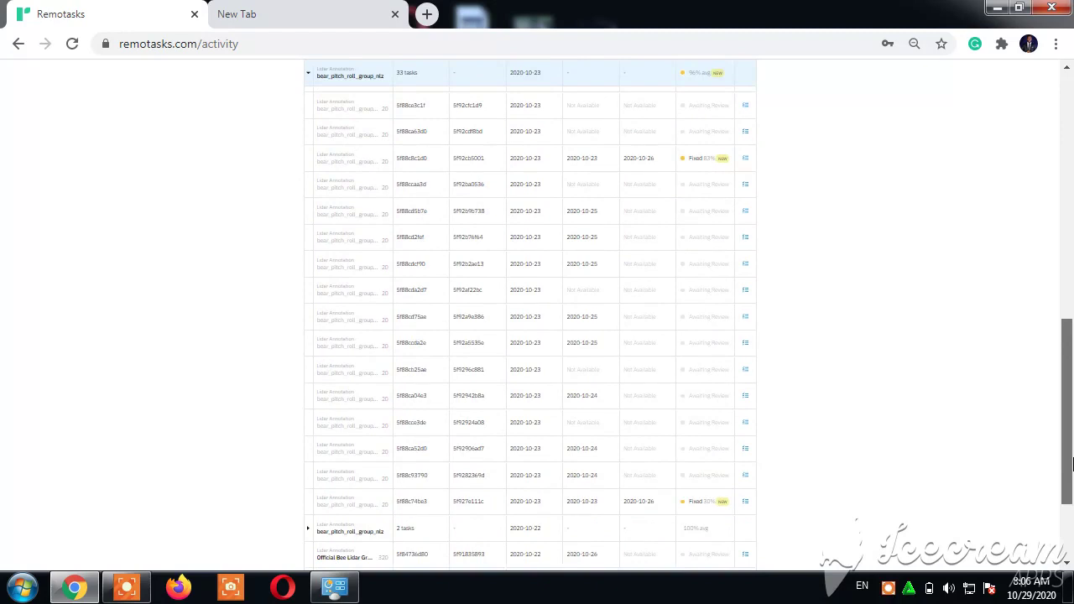
{"action": "scroll", "scroll_direction": "down", "scroll_amount": 3}
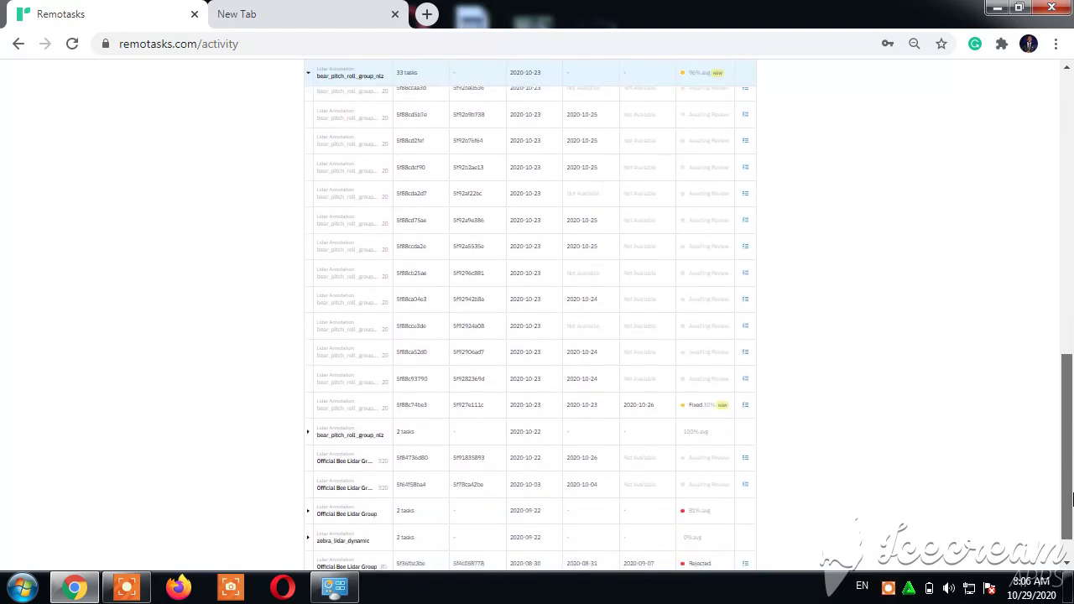
{"action": "scroll", "scroll_direction": "down", "scroll_amount": 3}
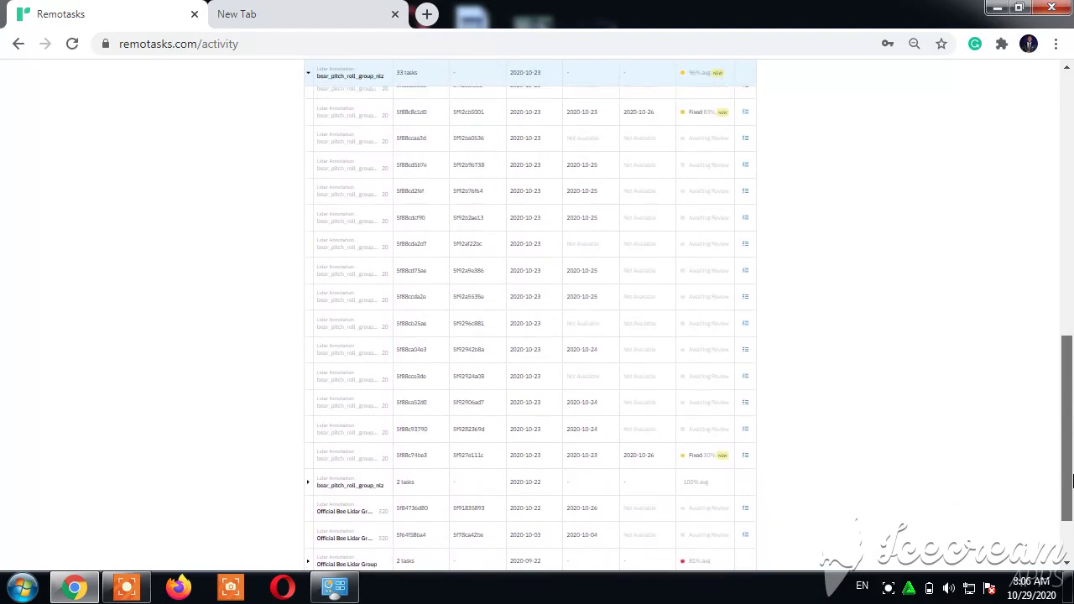
{"action": "scroll", "scroll_direction": "down", "scroll_amount": 3}
{"action": "type", "text": "di"}
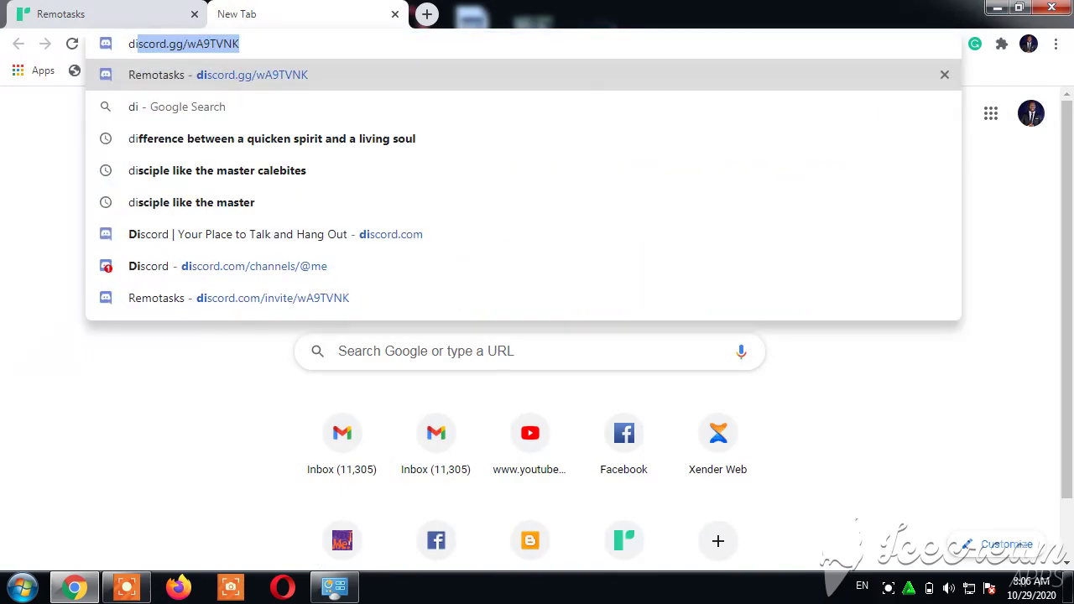
- Enter the Remotask Plus Hours spreadsheet address in the new tab
{"action": "type", "text": "d"}
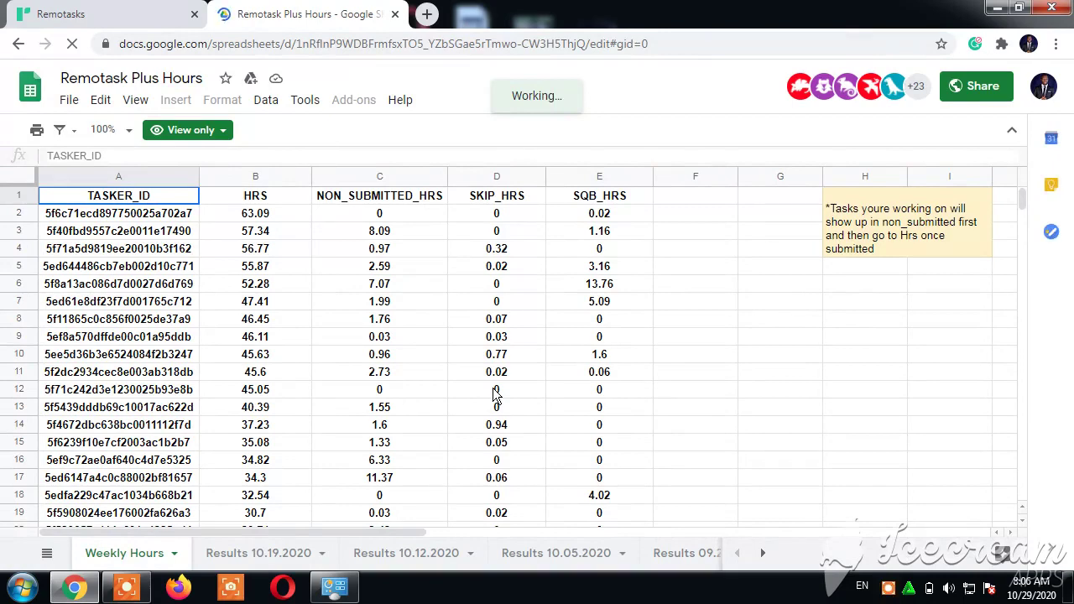
{"action": "left_click", "coordinate": [118, 266]}
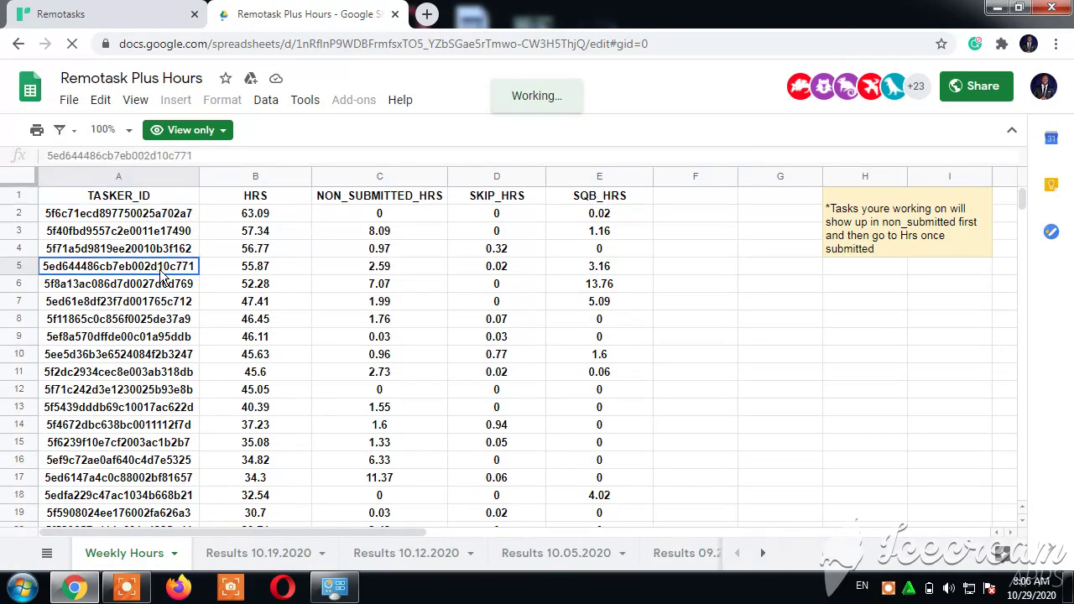
{"action": "scroll", "scroll_direction": "down", "scroll_amount": 3}
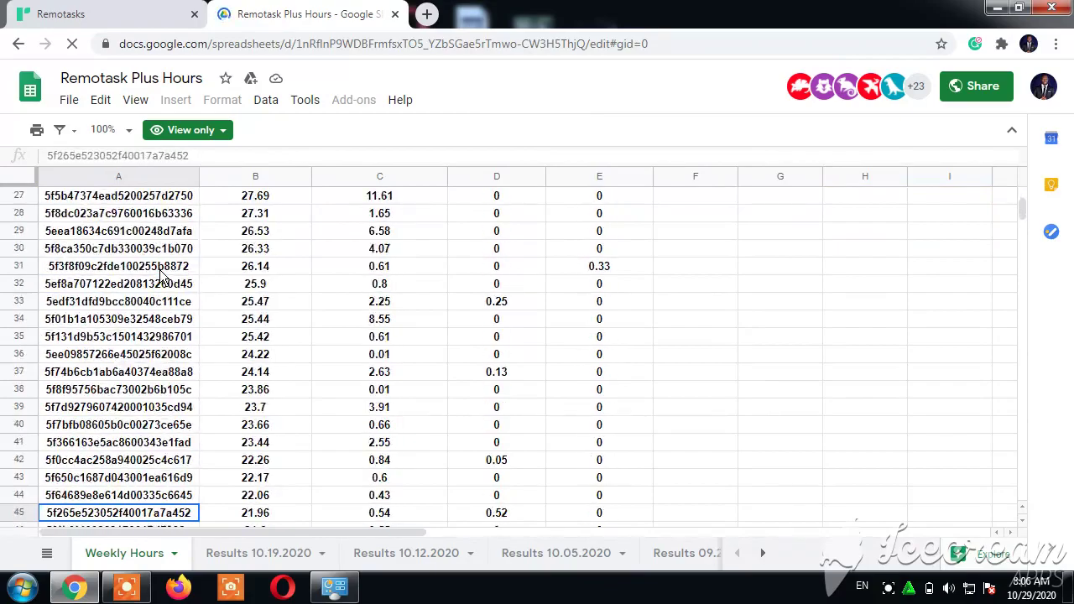
{"action": "scroll", "scroll_direction": "down", "scroll_amount": 3}
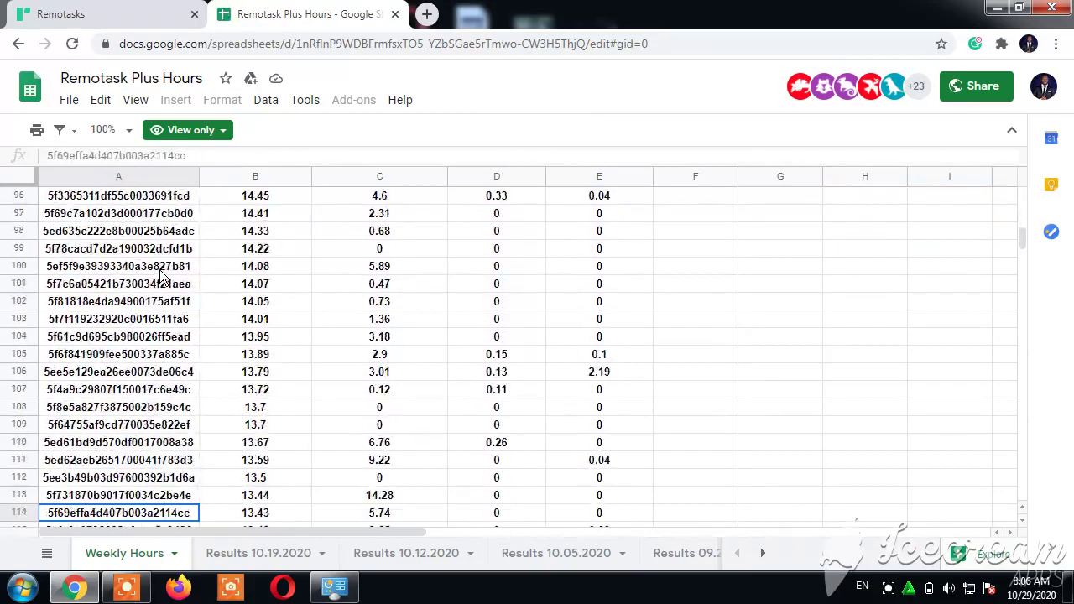
{"action": "scroll", "scroll_direction": "down", "scroll_amount": 3}
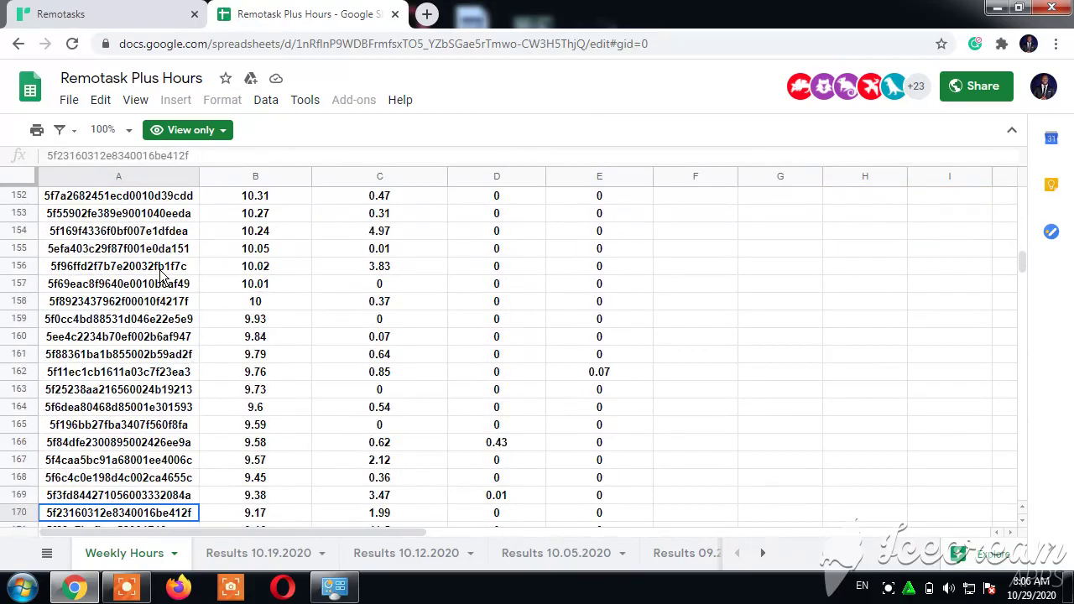
{"action": "scroll", "scroll_direction": "down", "scroll_amount": 3}
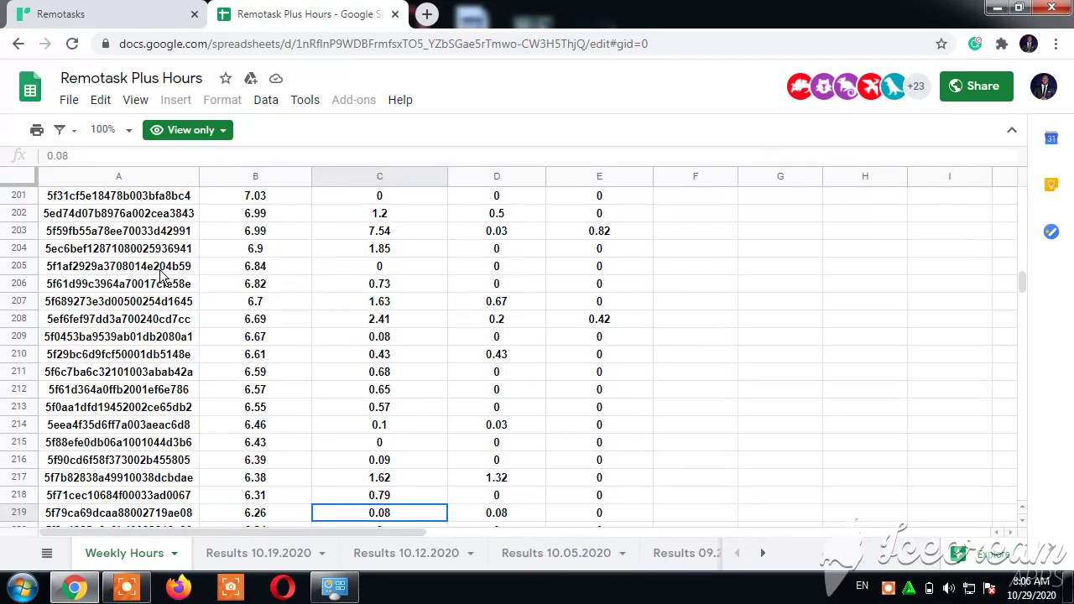
{"action": "scroll", "scroll_direction": "right", "scroll_amount": 3}
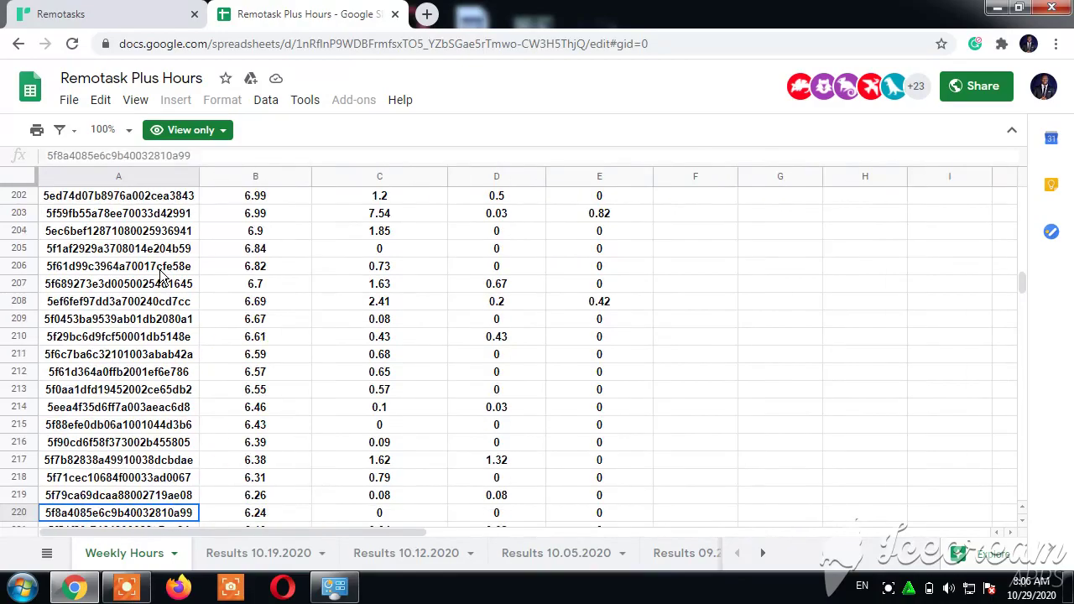
{"action": "scroll", "scroll_direction": "down", "scroll_amount": 3}
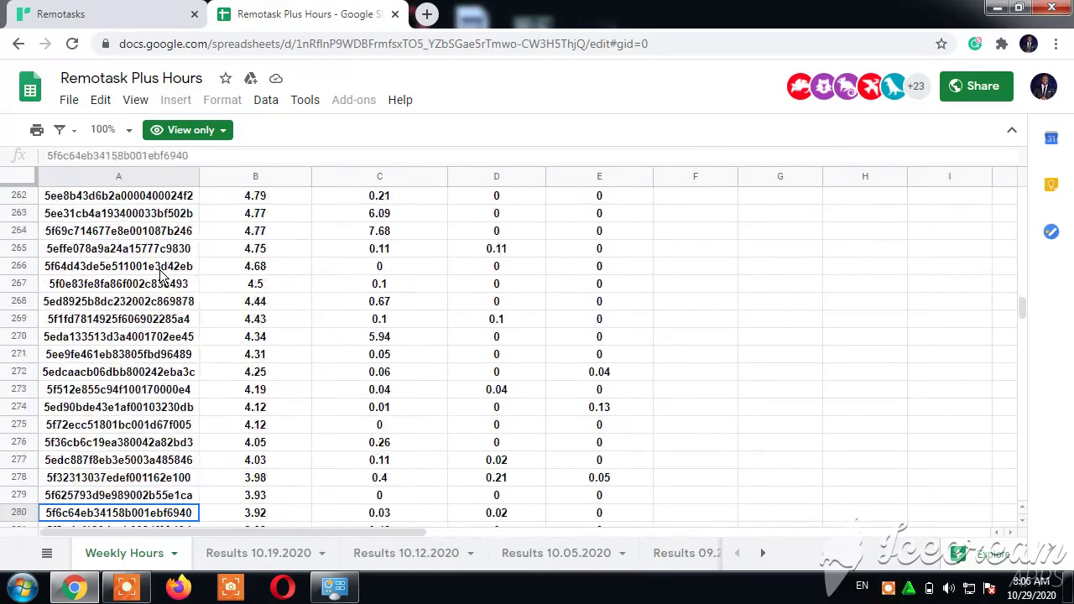
{"action": "scroll", "scroll_direction": "down", "scroll_amount": 3}
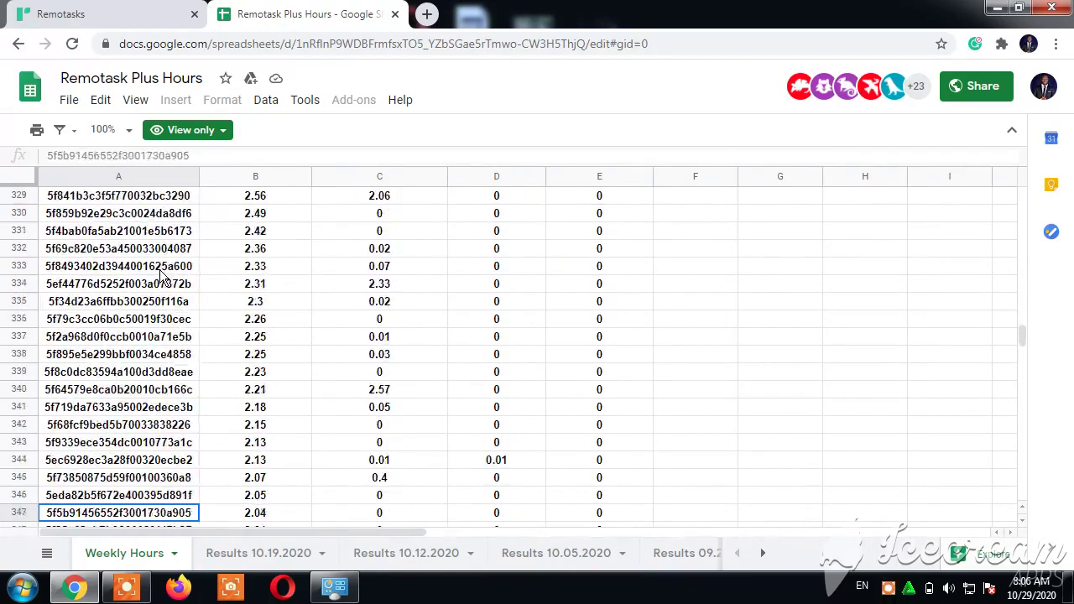
{"action": "scroll", "scroll_direction": "down", "scroll_amount": 3}
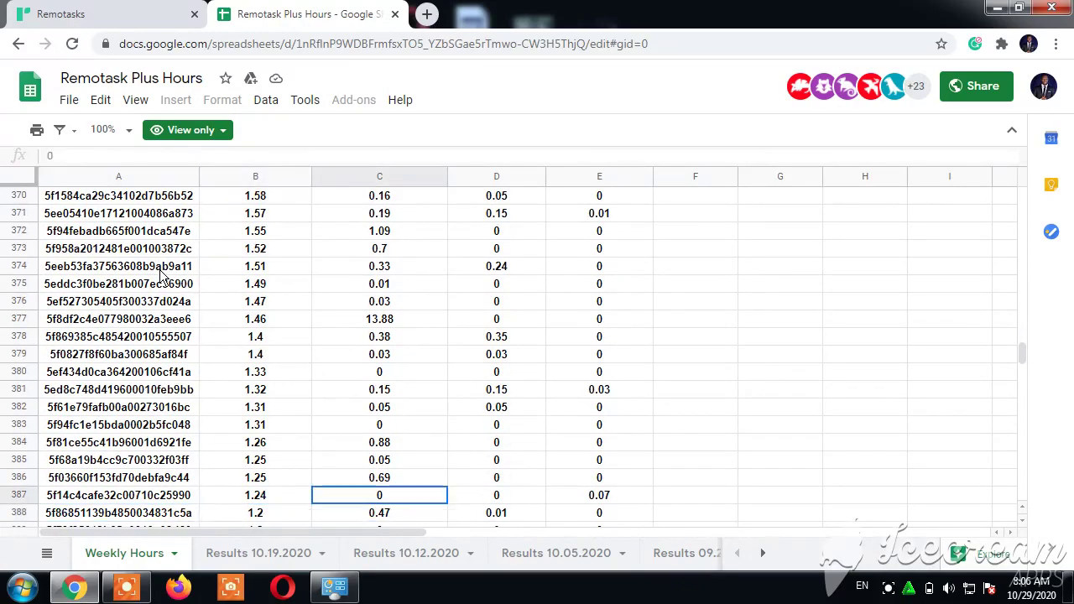
{"action": "left_click", "coordinate": [256, 195]}
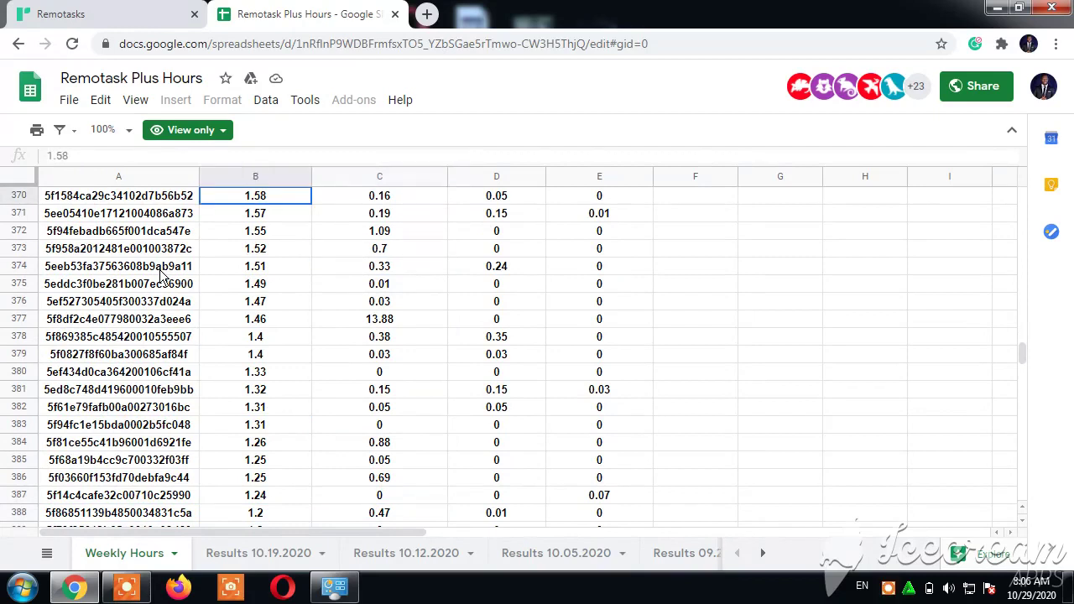
{"action": "left_click", "coordinate": [255, 211]}
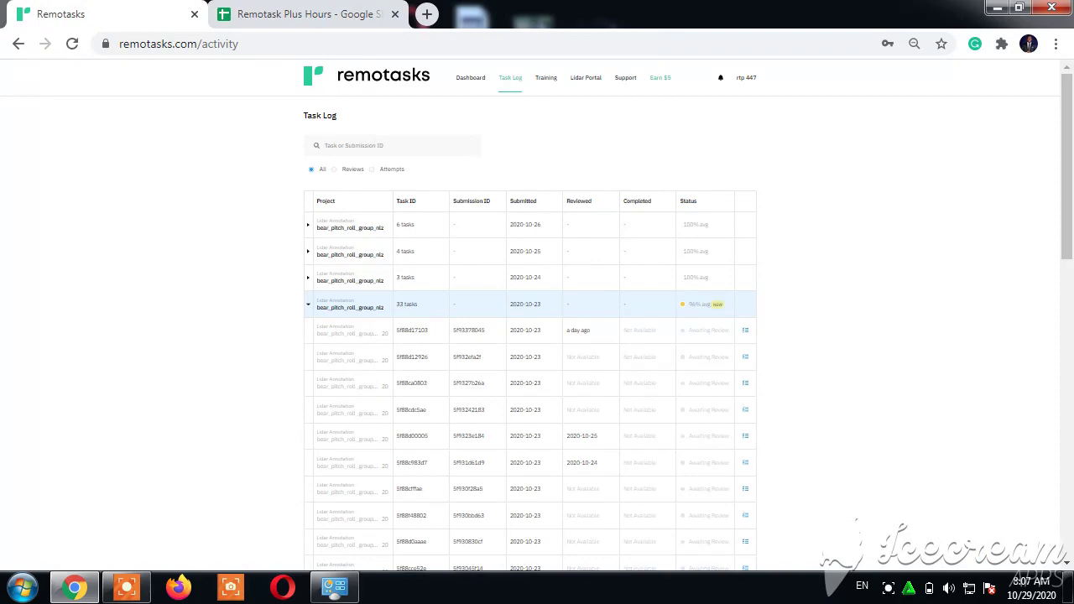
- Switch back to the Remotasks Task Log tab, then start a third tab for Airtm
{"action": "left_click", "coordinate": [306, 13]}
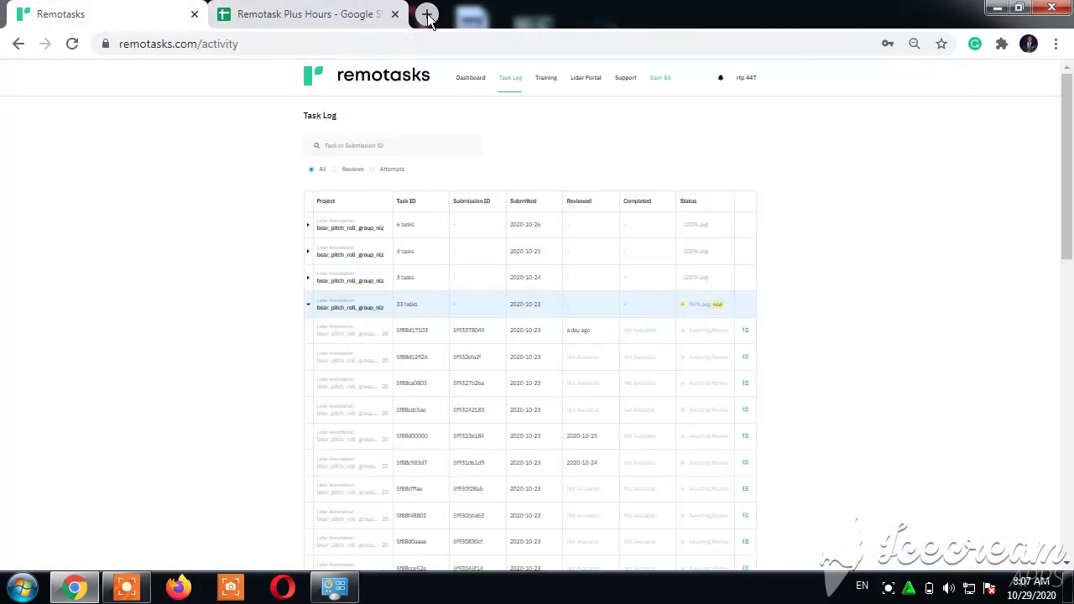
{"action": "left_click", "coordinate": [427, 14]}
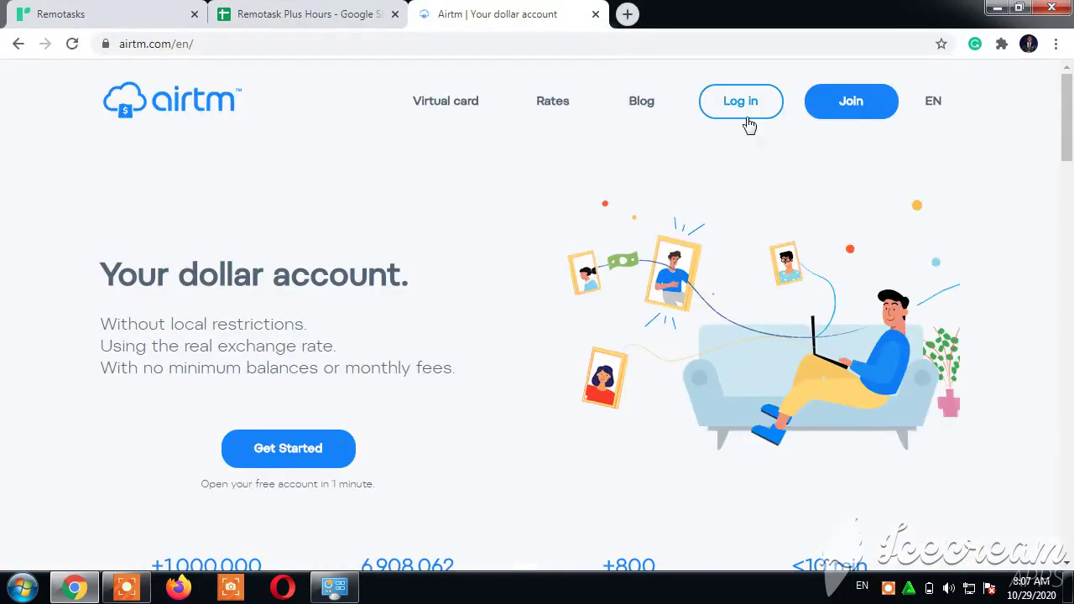
- Log in to Airtm showing a $0.00 main balance, then return to the hours spreadsheet tab
{"action": "left_click", "coordinate": [738, 101]}
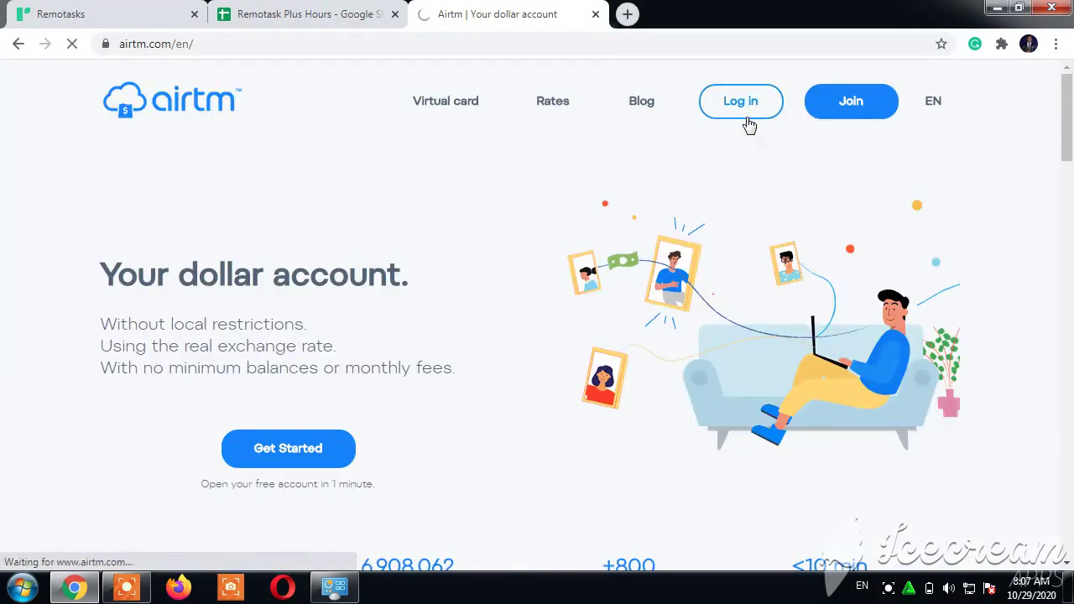
{"action": "left_click", "coordinate": [740, 101]}
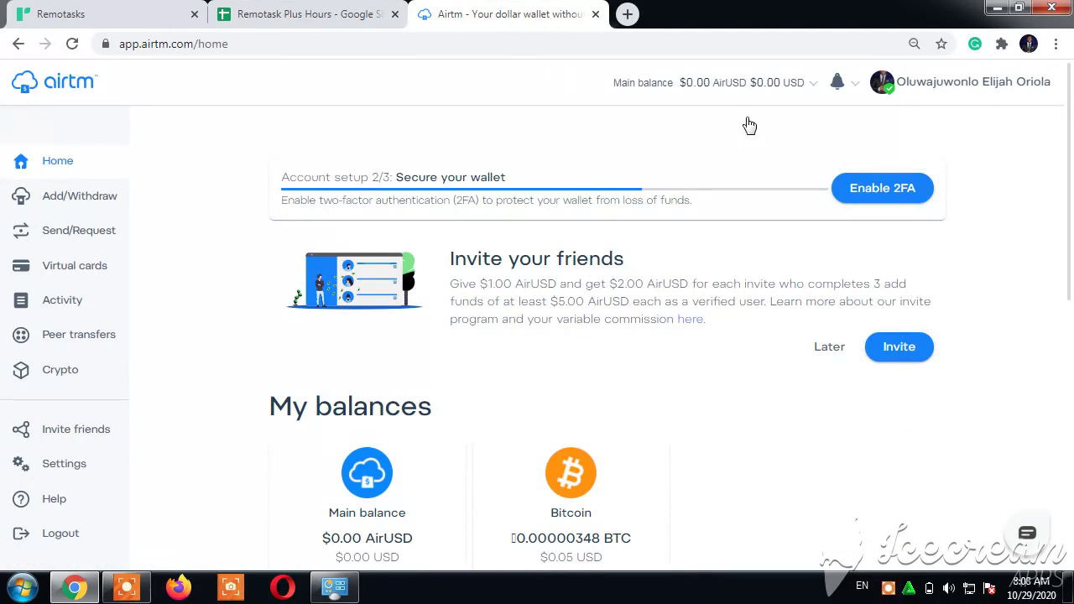
{"action": "left_click", "coordinate": [306, 14]}
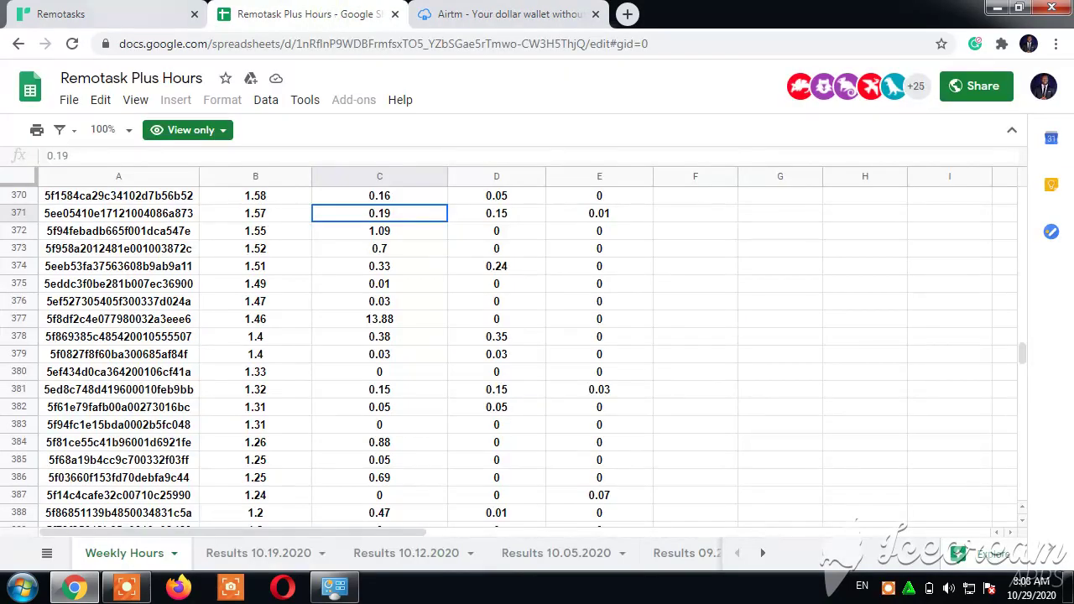